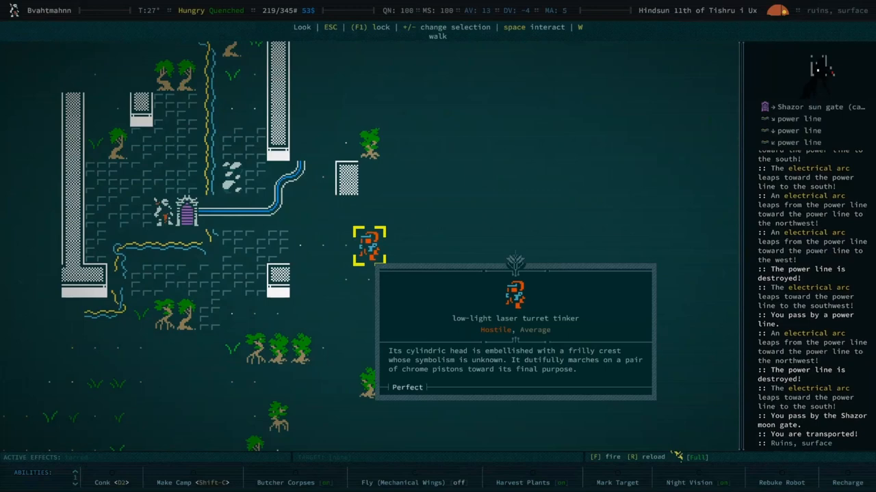
# Step: Examine the low-light laser turret tinker and the fusion power station in Look mode
pyautogui.press('Escape')
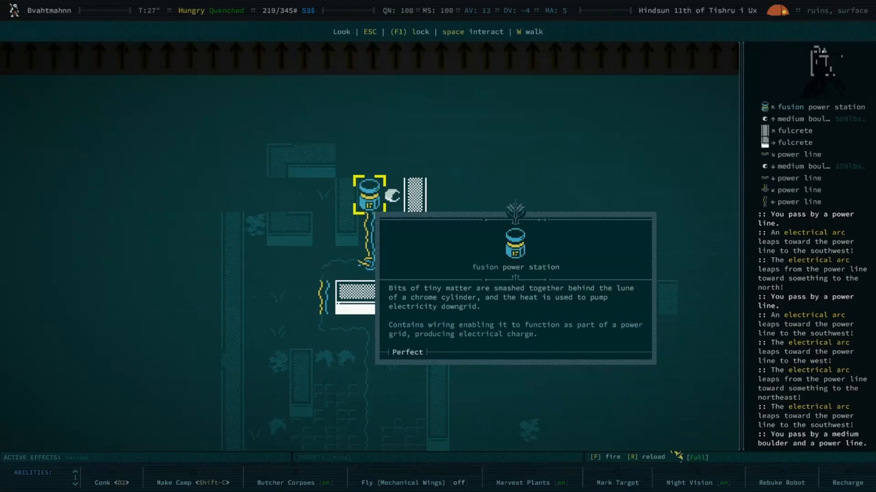
pyautogui.press('Escape')
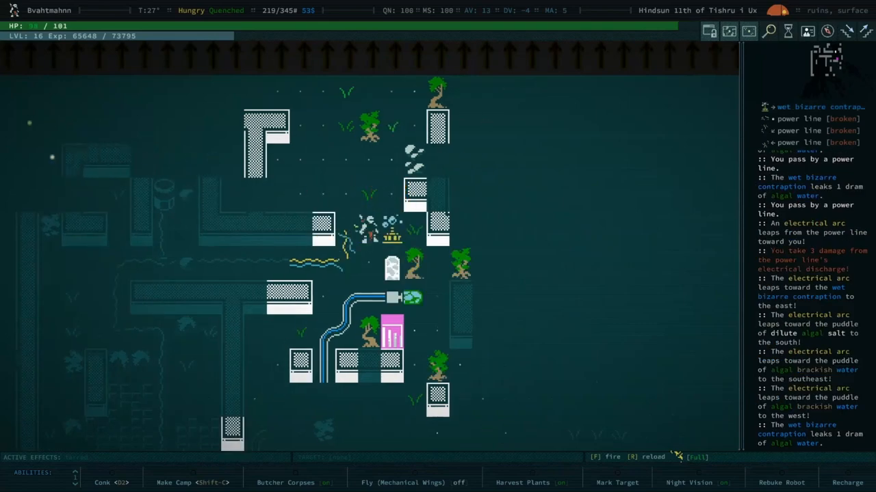
# Step: Look at the broken wet bizarre contraption and read its description
pyautogui.press('l')
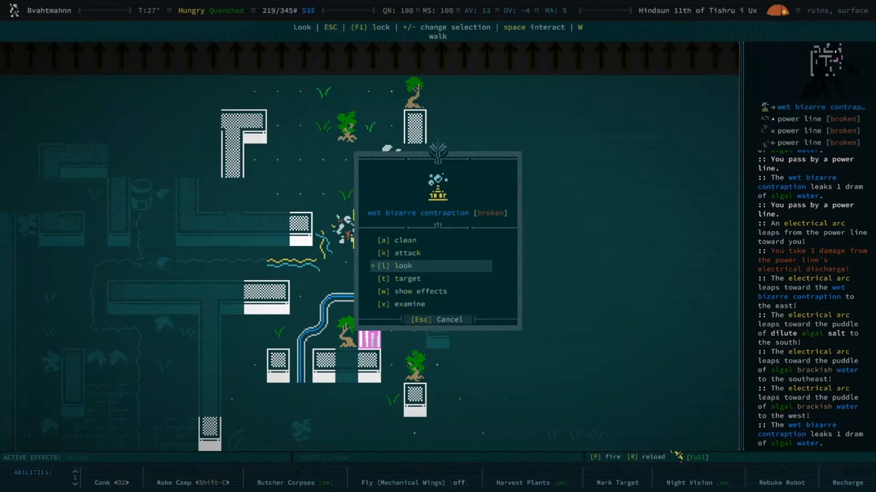
pyautogui.click(402, 266)
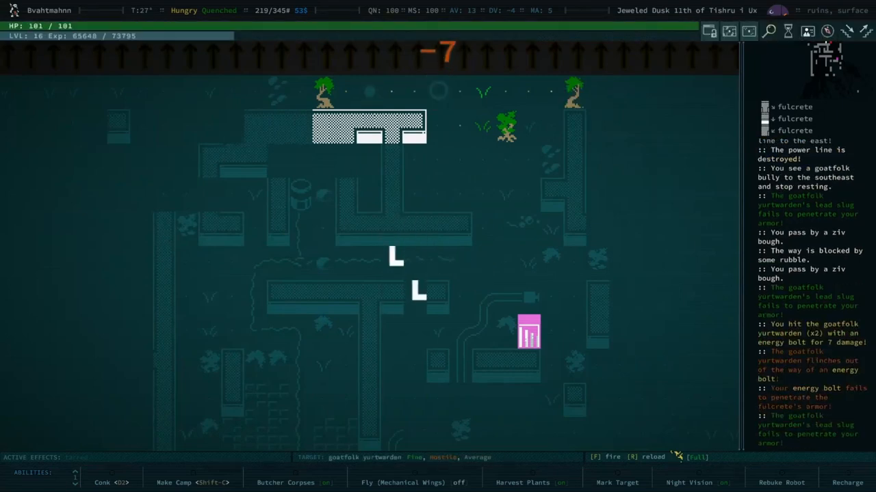
# Step: Kill the goatfolk yurtwarden with the carbide hammer and open its dropped loot pile
pyautogui.press('f')
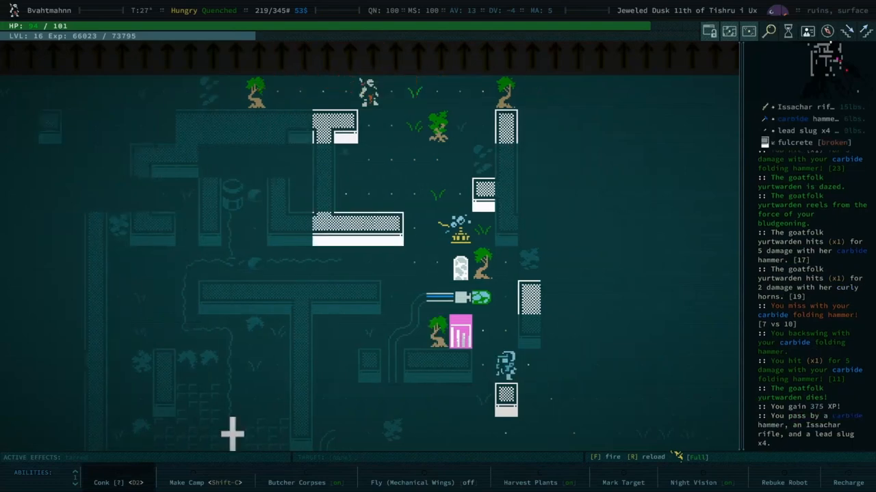
pyautogui.press('g')
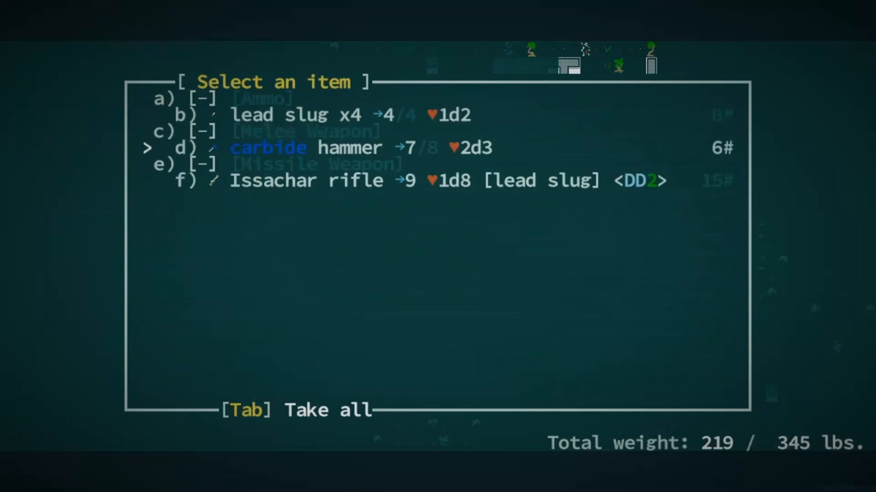
# Step: Disassemble the Issachar rifle into tinkering bits and dismiss the message
pyautogui.press('Down')
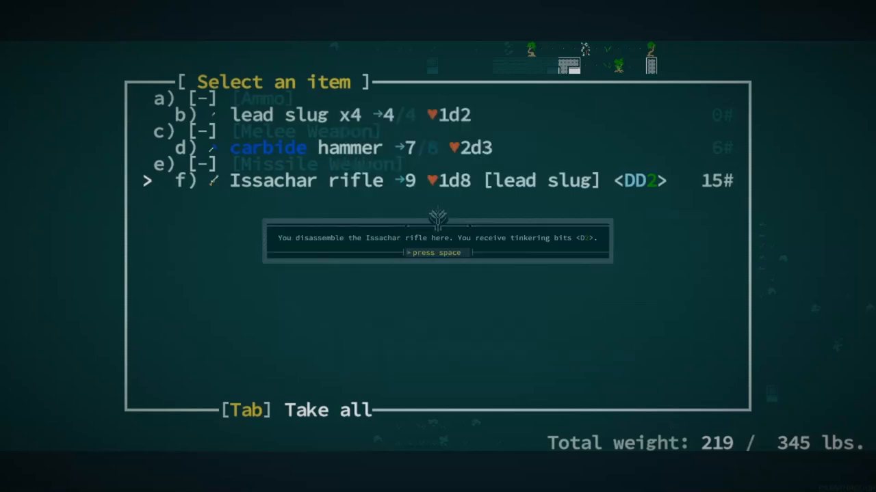
pyautogui.press('space')
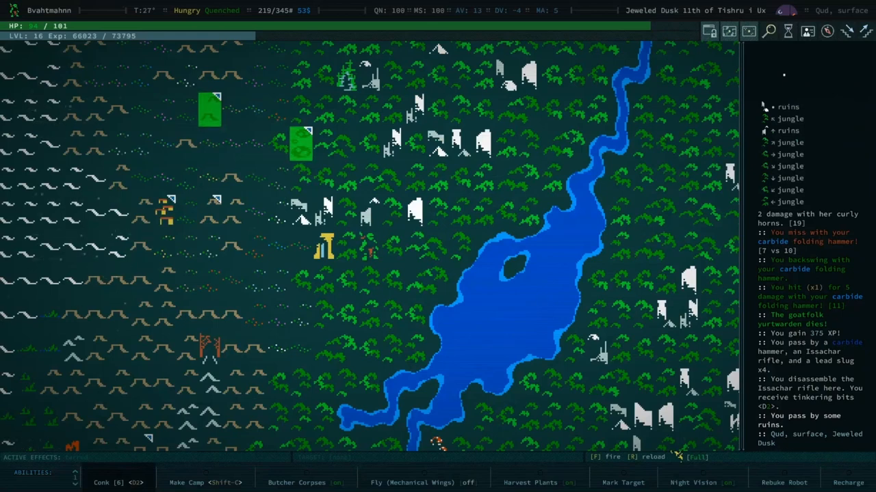
pyautogui.moveTo(531, 271)
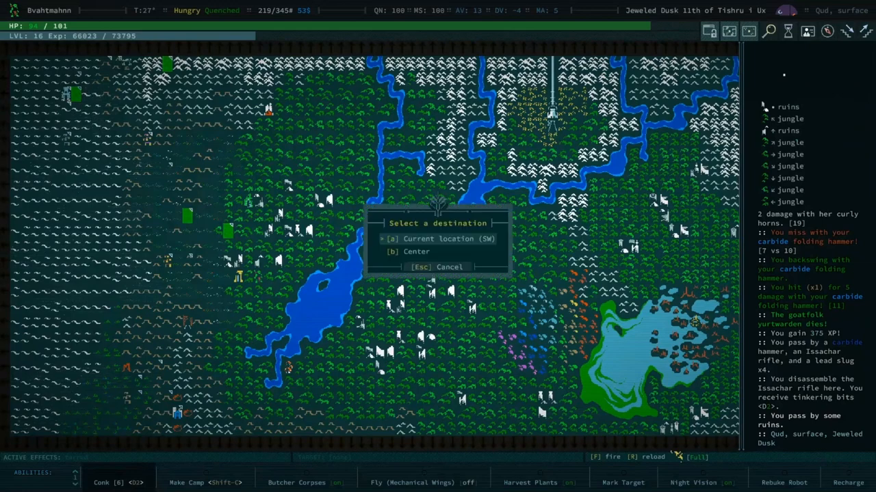
# Step: Descend from the world map into the ruins at the current location
pyautogui.click(447, 238)
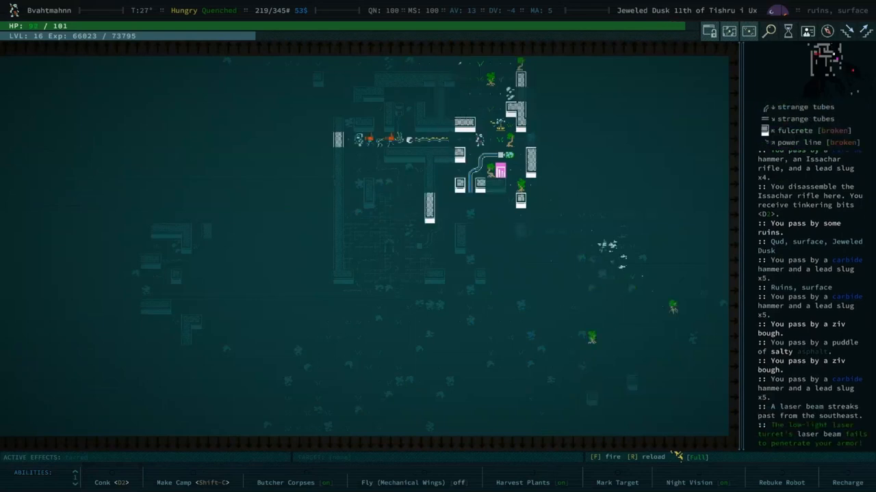
# Step: Advance on the turrets and smash the low-light laser turret tinker with the carbide hammer
pyautogui.press('f')
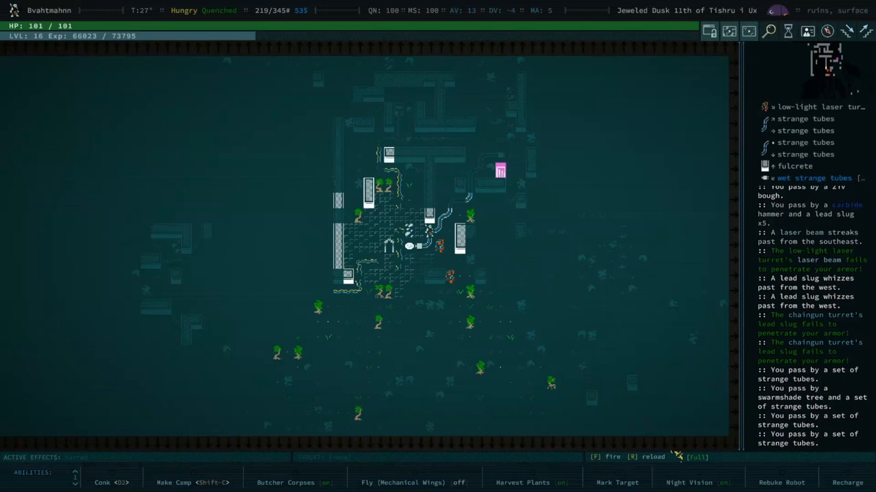
pyautogui.press('f')
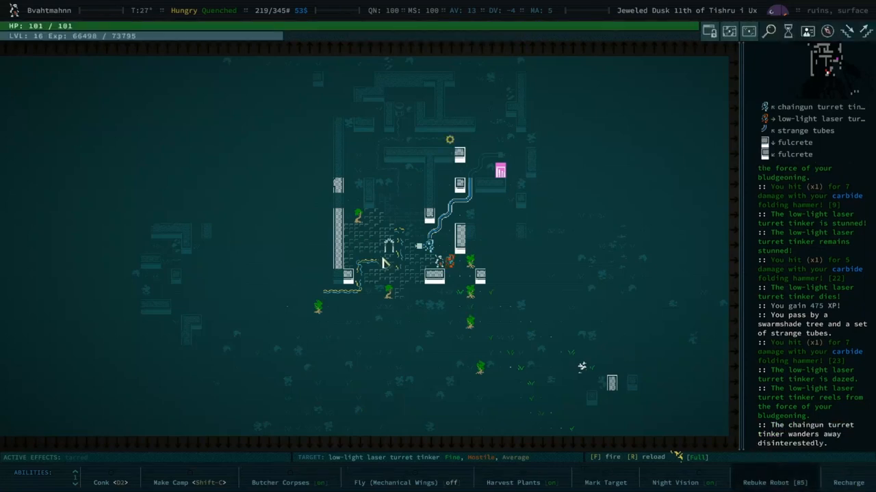
pyautogui.moveTo(467, 317)
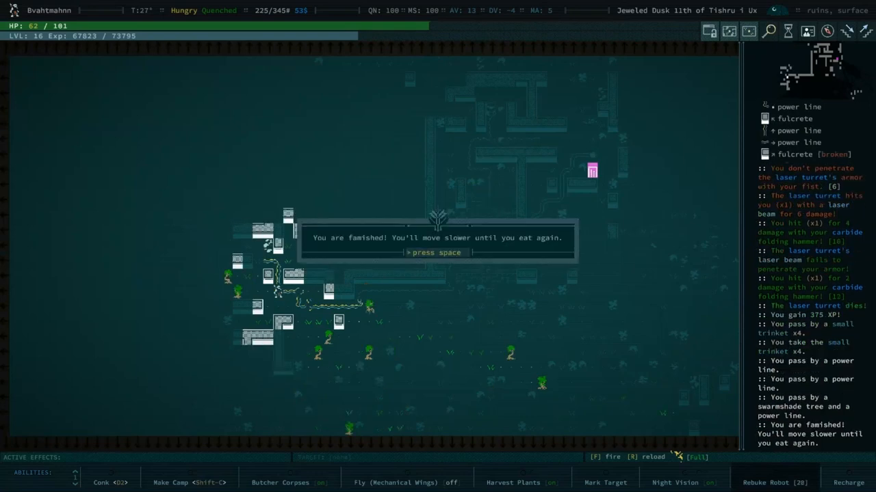
# Step: Dismiss the famished warning and auto-explore the one-stratum-deep subterranean ruins
pyautogui.press('space')
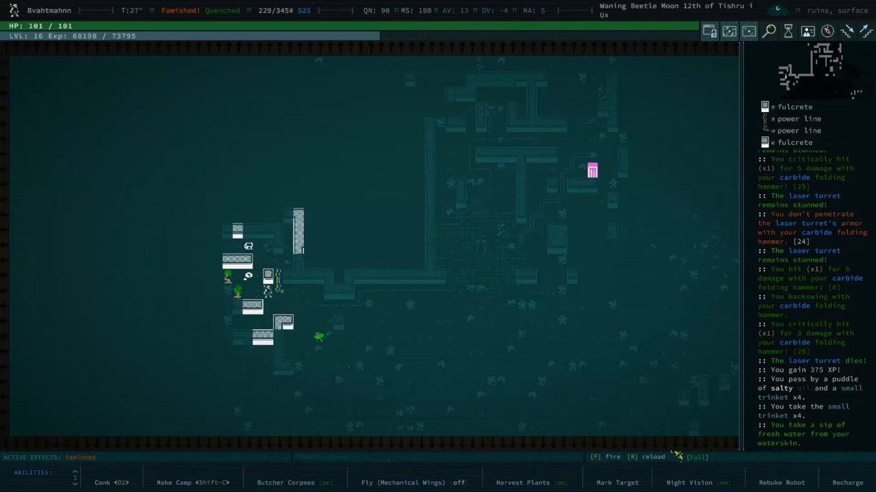
pyautogui.press('l')
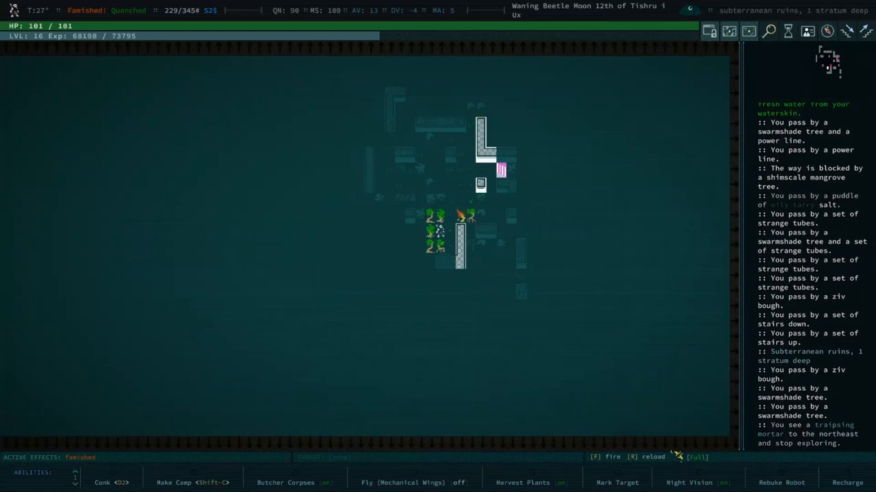
pyautogui.press('f')
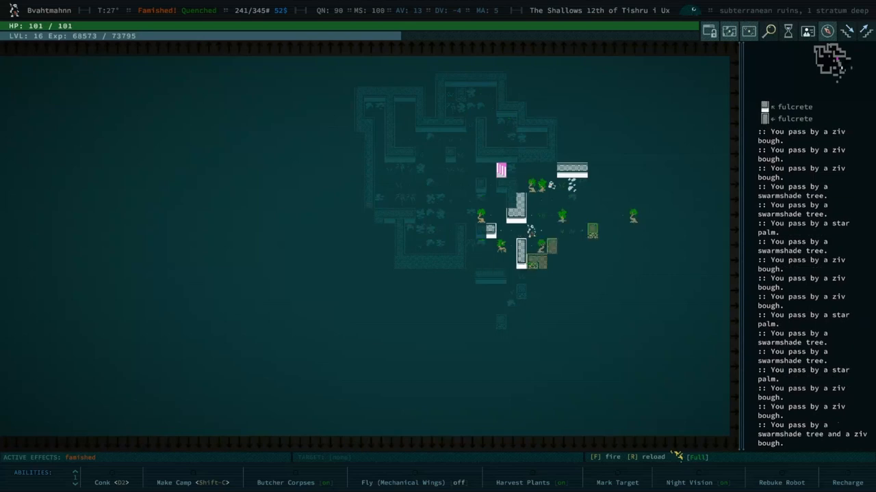
# Step: Resume exploring and fight the freeze miner mk II until it is destroyed
pyautogui.press('Up')
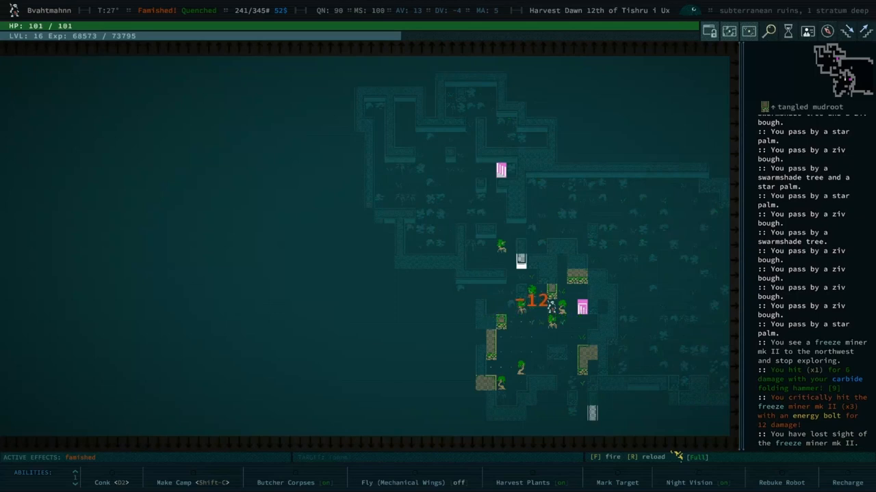
pyautogui.press('f')
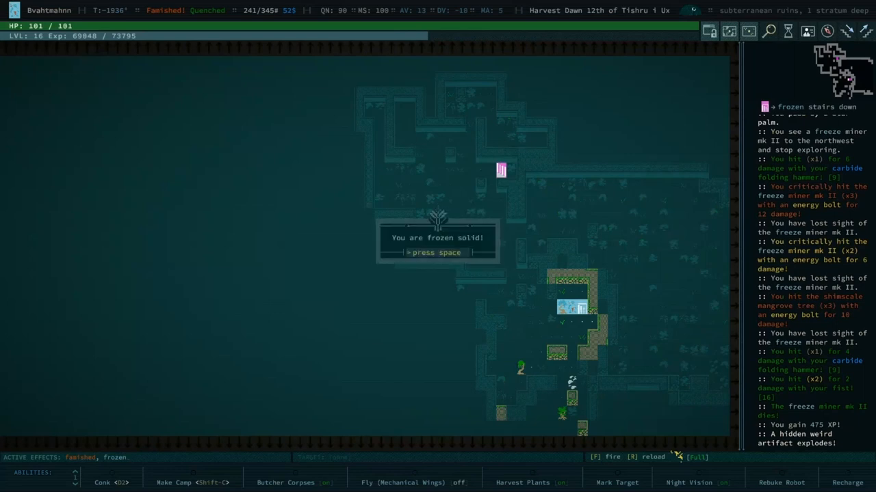
# Step: Dismiss the frozen-solid notice and take the stairs down to two strata deep
pyautogui.press('space')
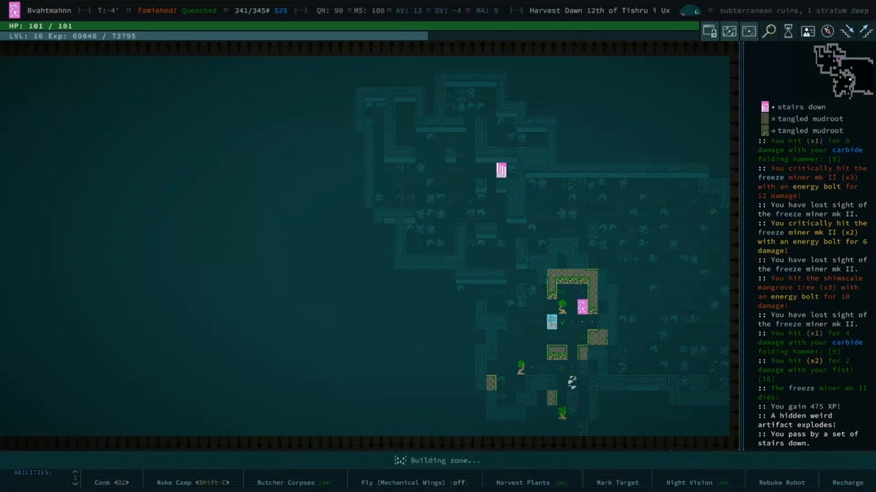
pyautogui.press('>')
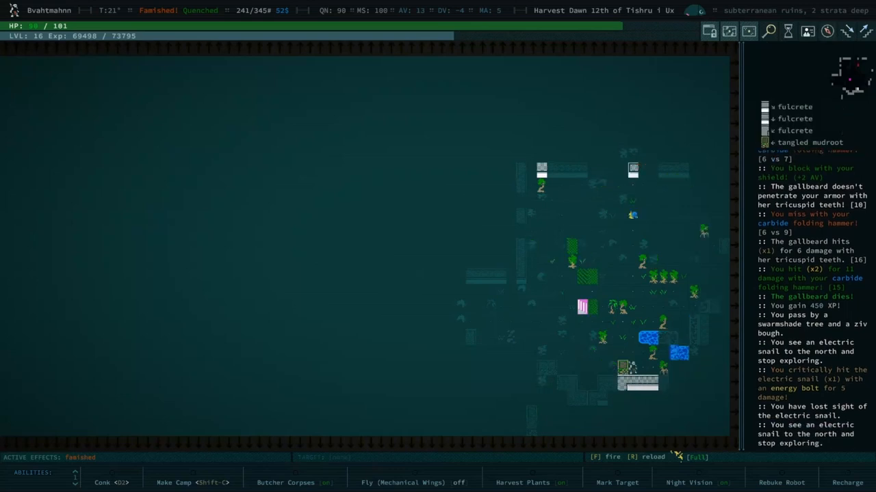
# Step: Keep auto-exploring the two-strata-deep ruins, killing the giant beetle along the way
pyautogui.press('f')
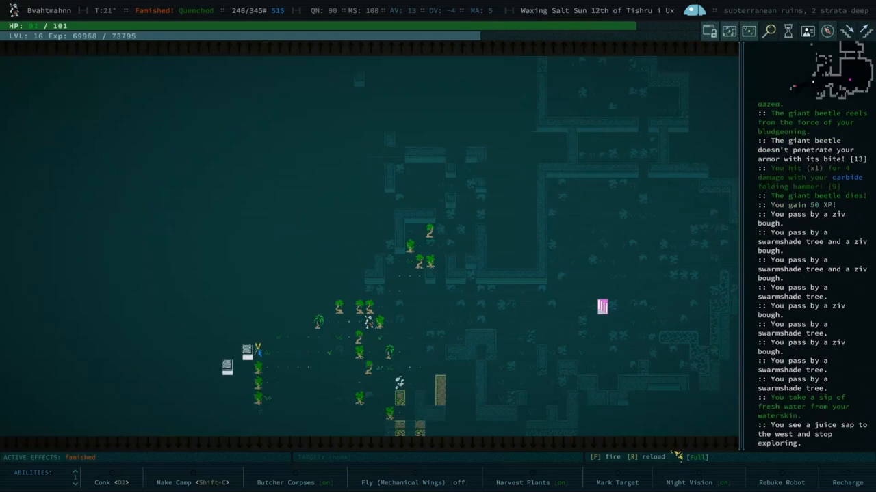
# Step: Auto-explore the ruins, killing the juice sap and giant beetles and butchering the corpses into raw meat
pyautogui.press('f')
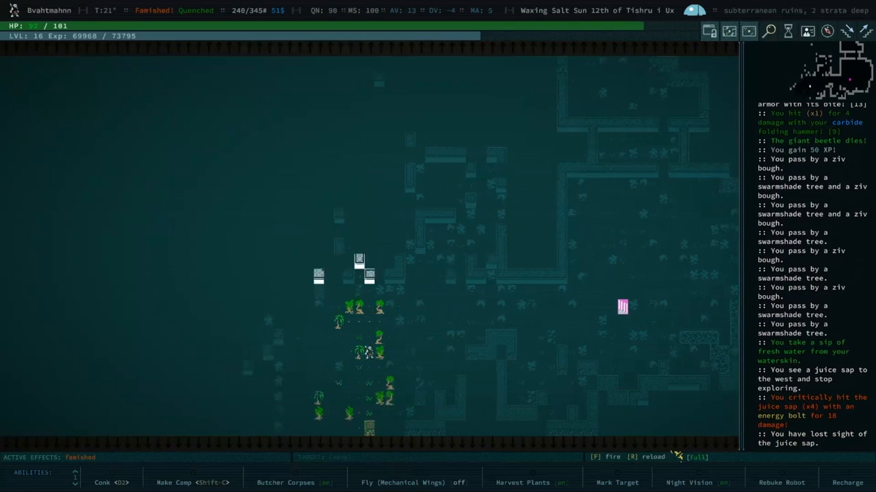
pyautogui.press('f')
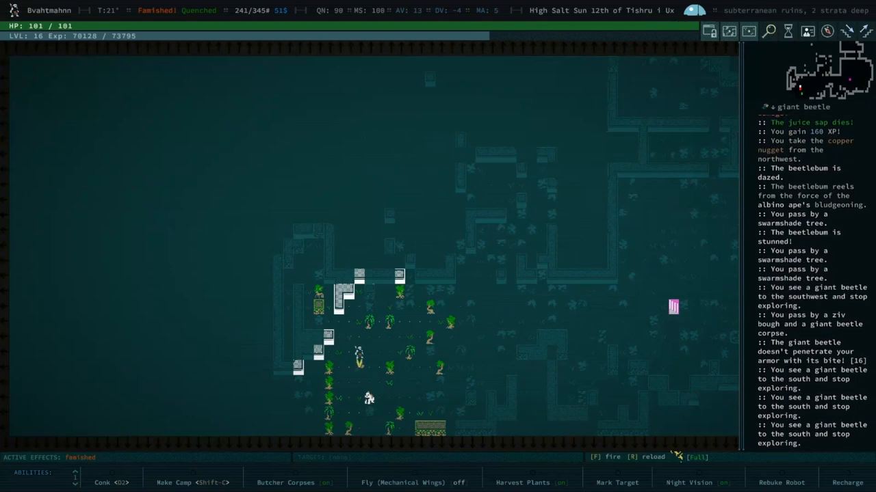
pyautogui.press('f')
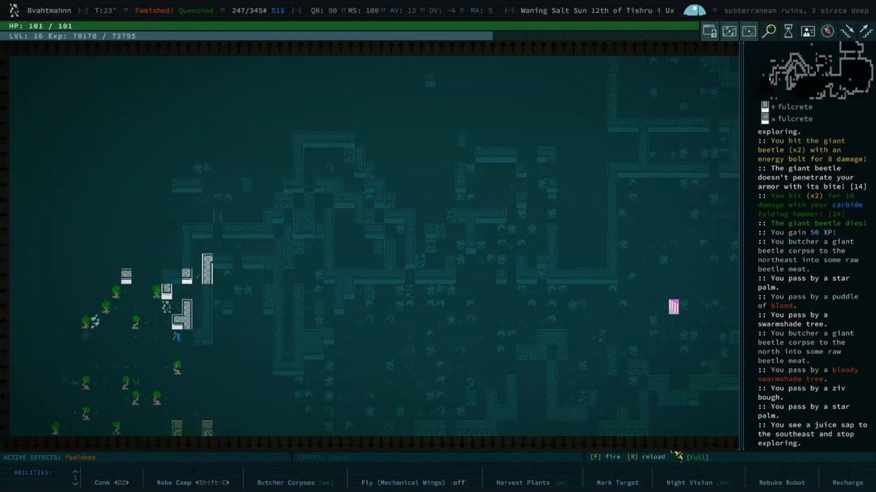
# Step: Auto-explore the two-strata-deep ruins level until nothing is left to explore
pyautogui.press('f')
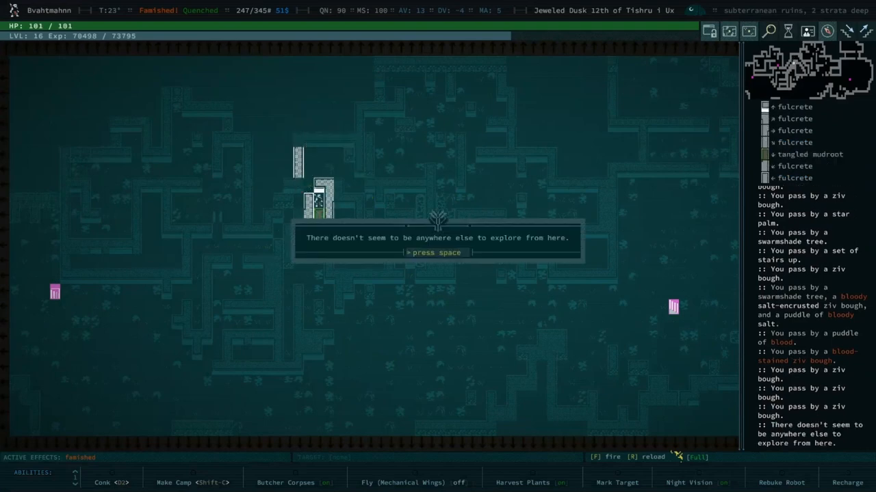
# Step: Dismiss the nothing-left message and walk to the nearest stairway to descend to stratum three
pyautogui.press('space')
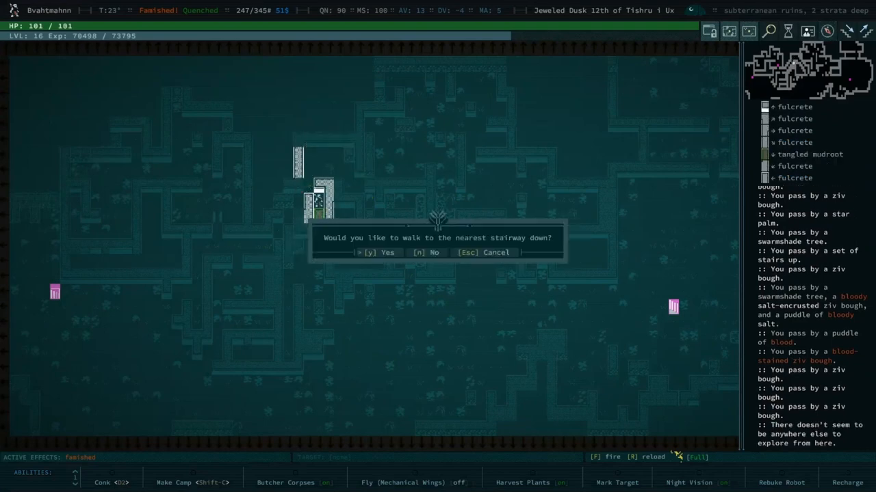
pyautogui.press('y')
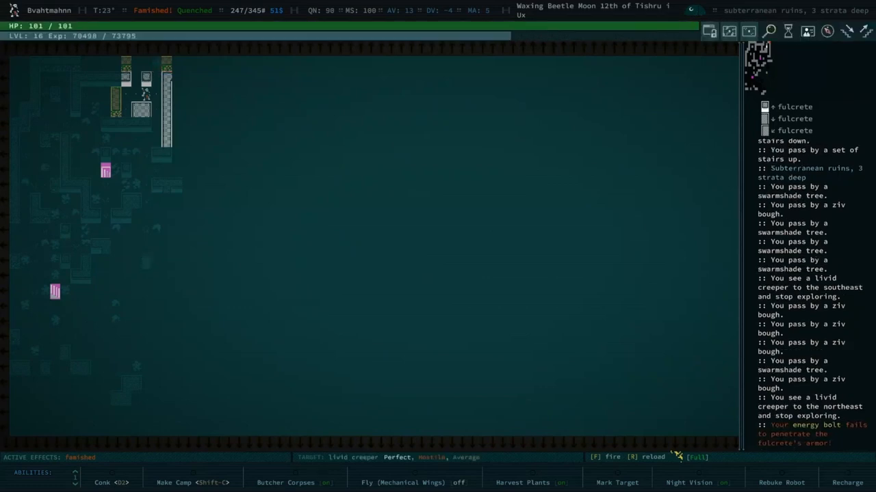
# Step: Kill the two livid creepers for 500 XP each, then make camp among the fulcretes
pyautogui.press('f')
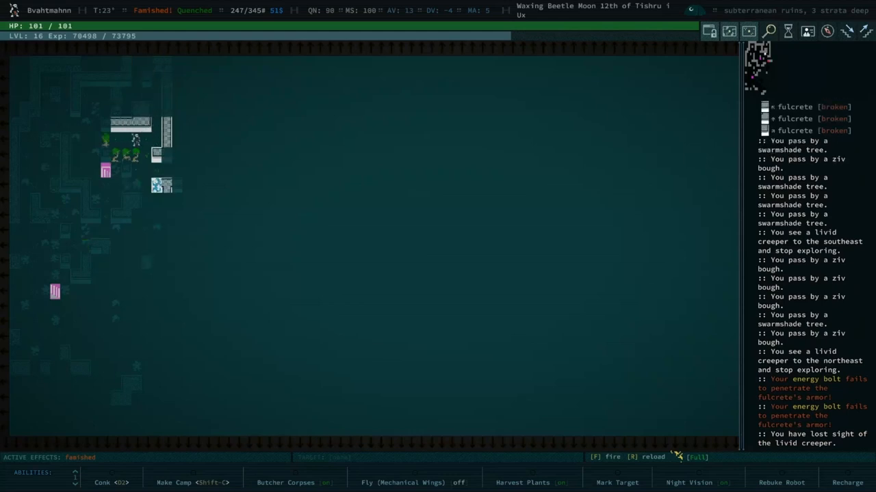
pyautogui.press('f')
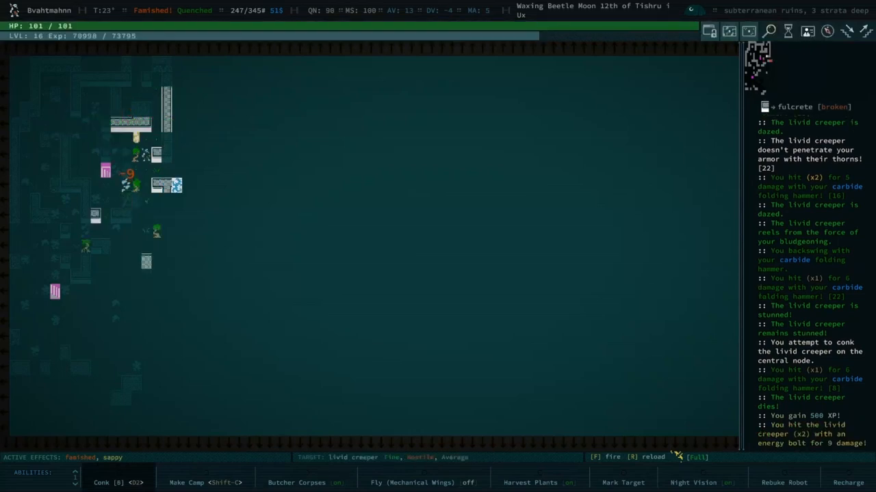
pyautogui.press('f')
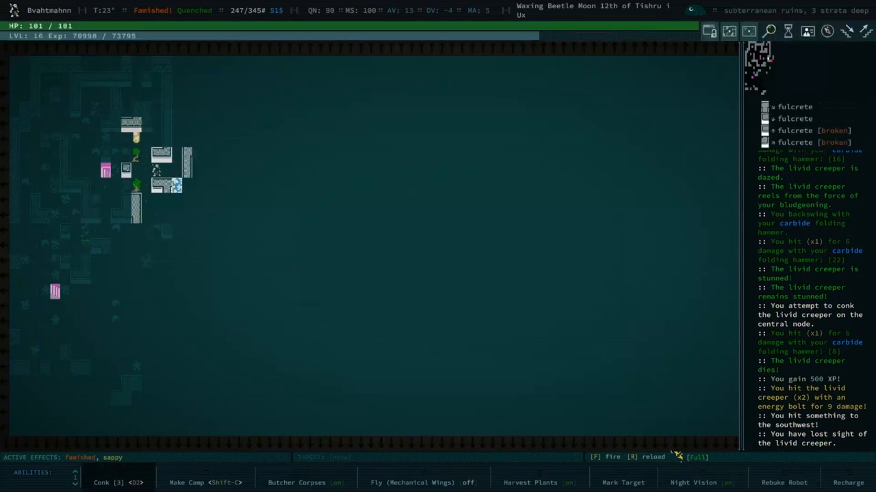
pyautogui.press('f')
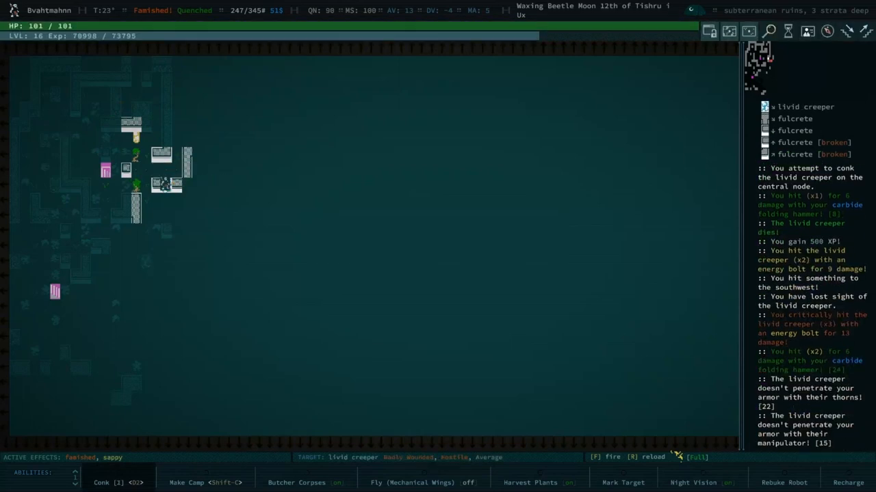
pyautogui.click(109, 481)
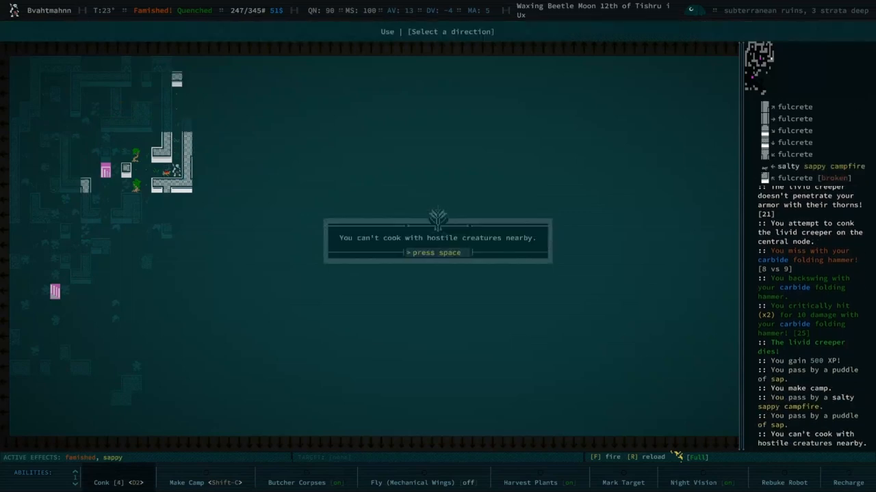
# Step: Dismiss the can't-cook-near-hostiles warning before preserving the beetle meat into jerky
pyautogui.press('space')
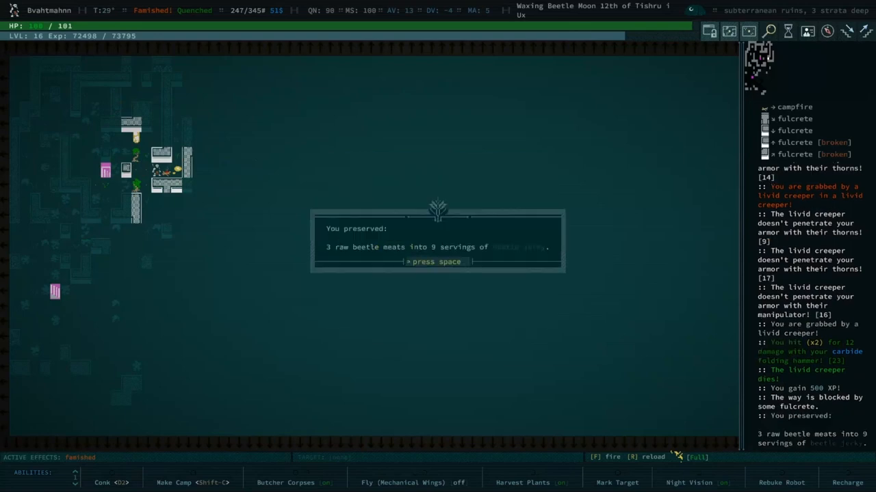
# Step: Cook a campfire meal using fire ant gaster paste as the chosen ingredient
pyautogui.press('space')
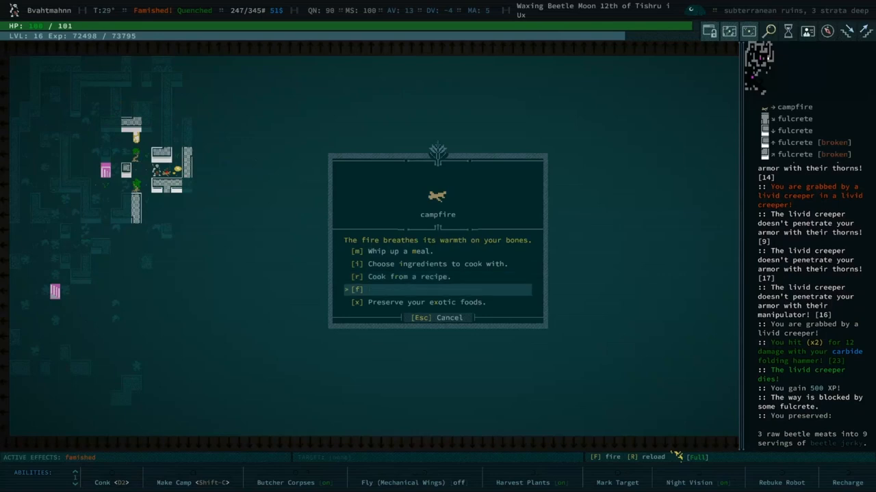
pyautogui.press('up')
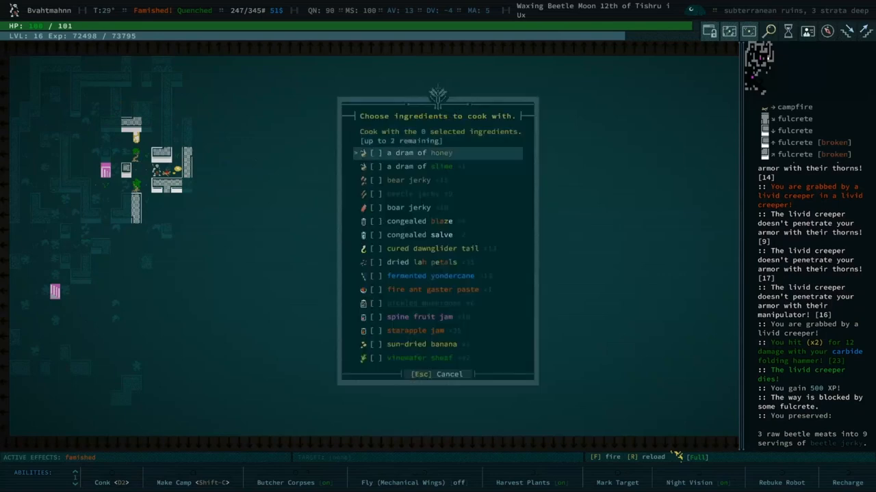
pyautogui.press('Down')
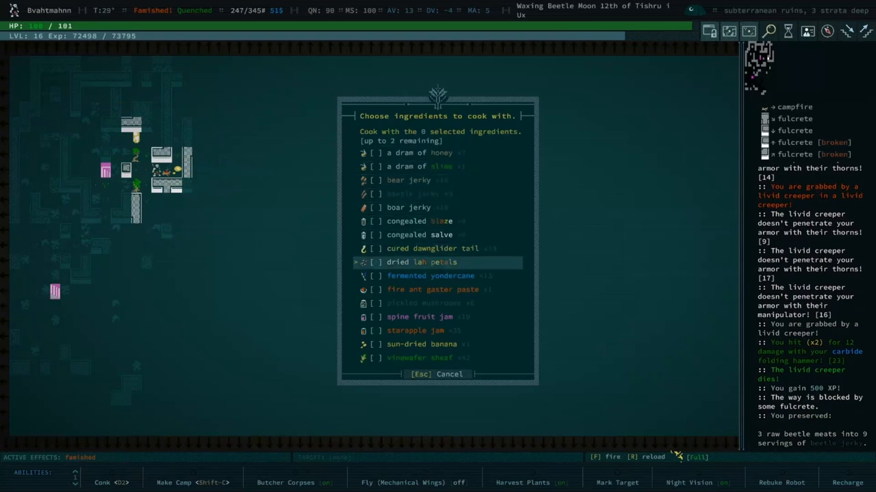
pyautogui.press('Down')
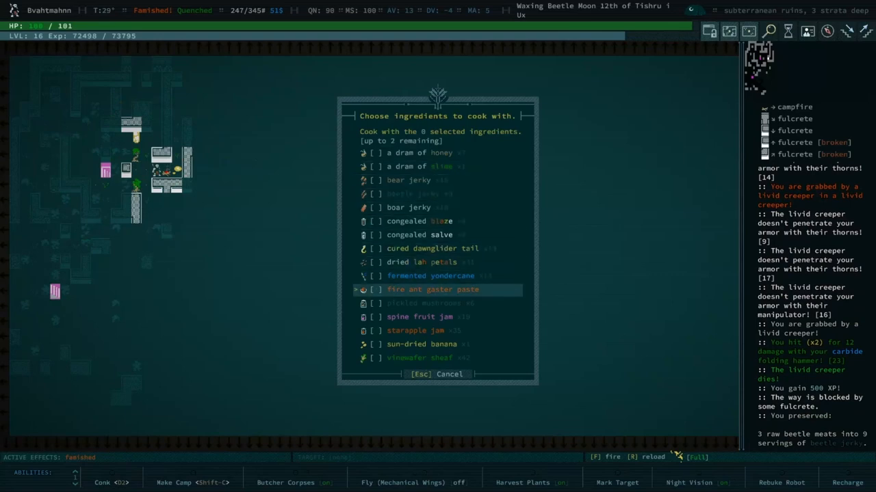
pyautogui.click(372, 290)
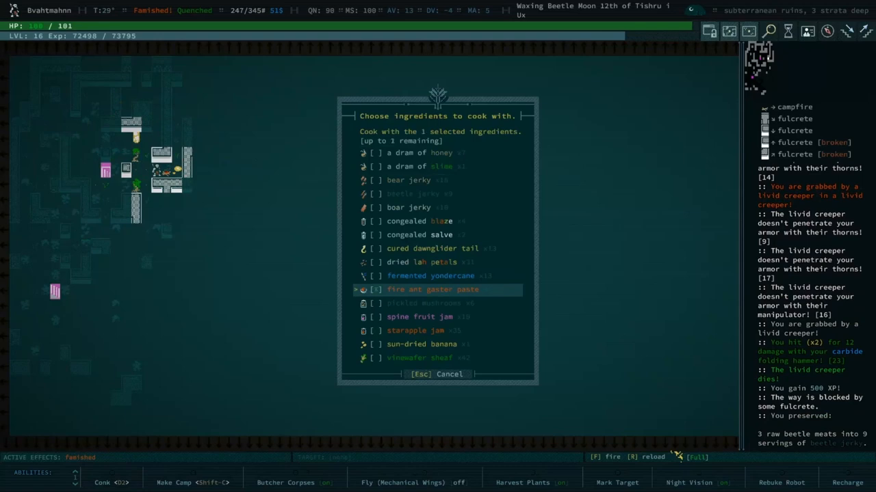
pyautogui.press('up')
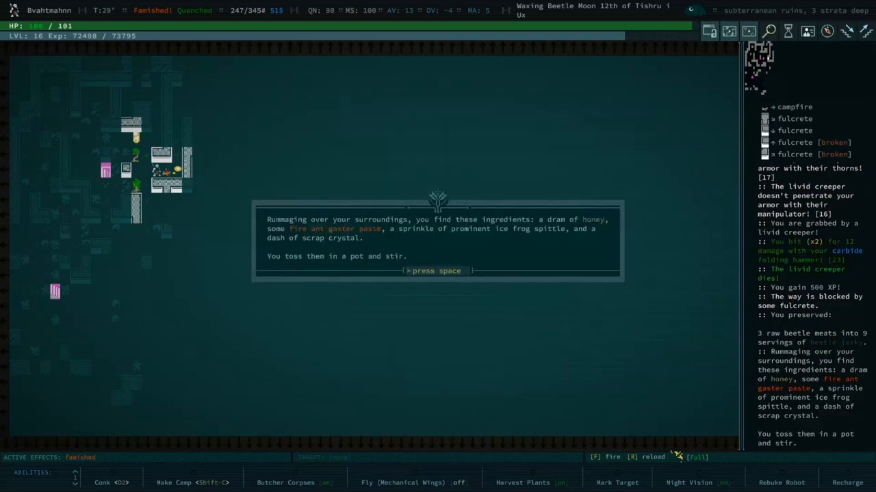
# Step: Eat the meal, gaining +10 HP and Pyrokinesis, and dismiss the metabolism messages
pyautogui.press('space')
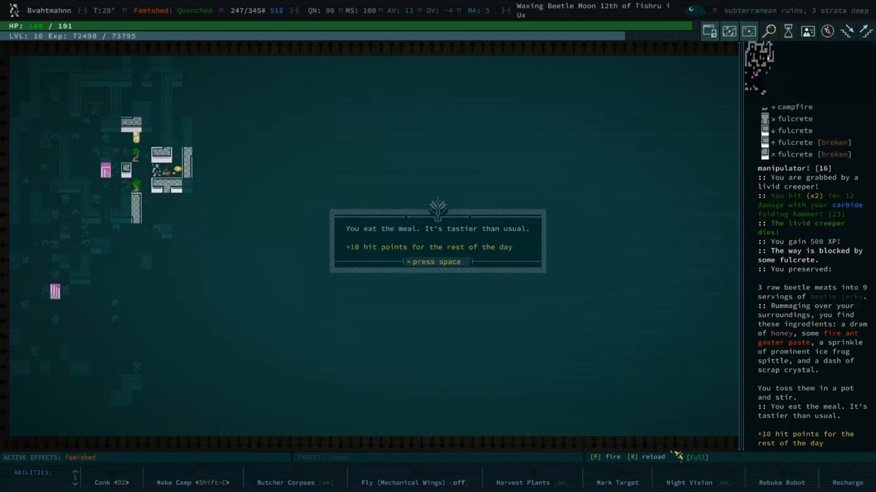
pyautogui.press('space')
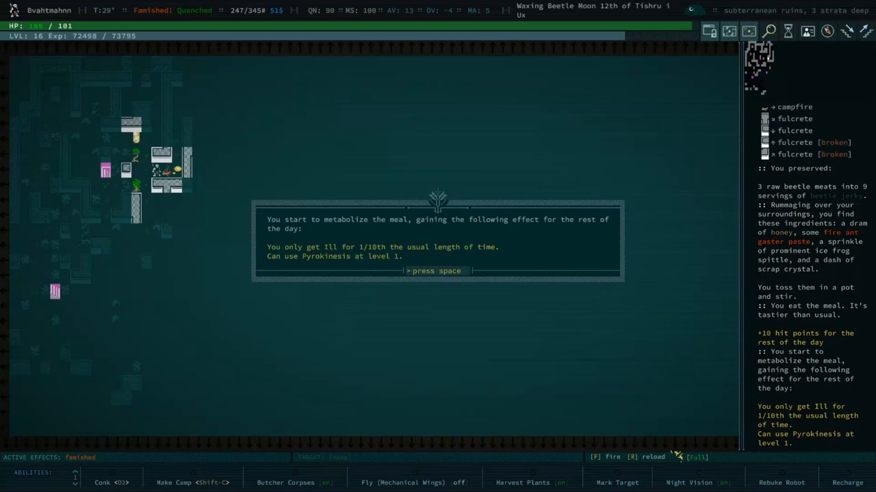
pyautogui.press('space')
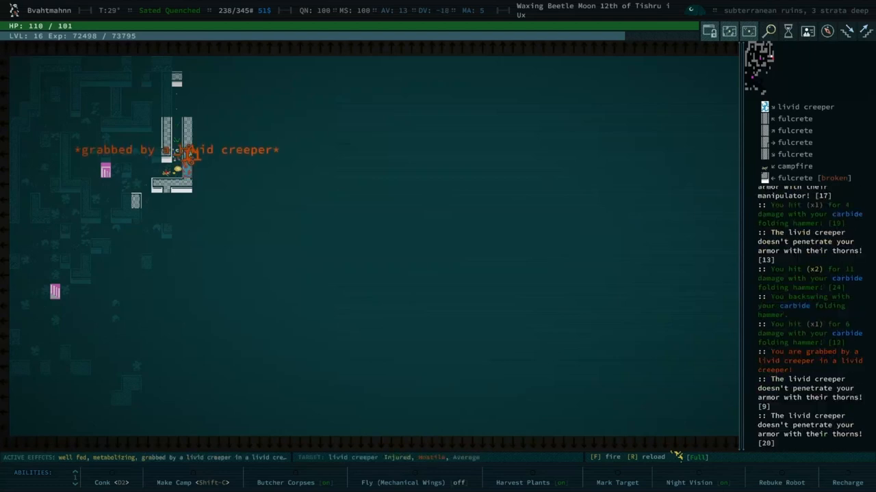
# Step: Kill the livid creepers with energy bolts and advance the character to level 17
pyautogui.click(101, 481)
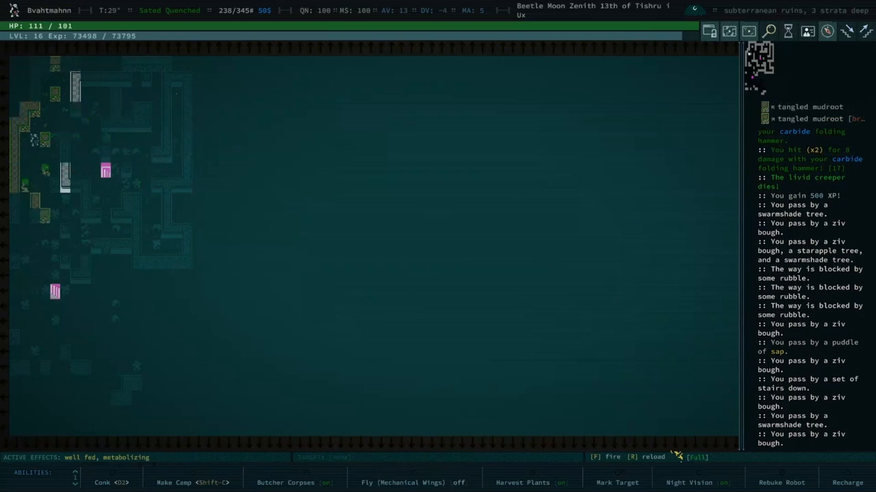
pyautogui.press('Down')
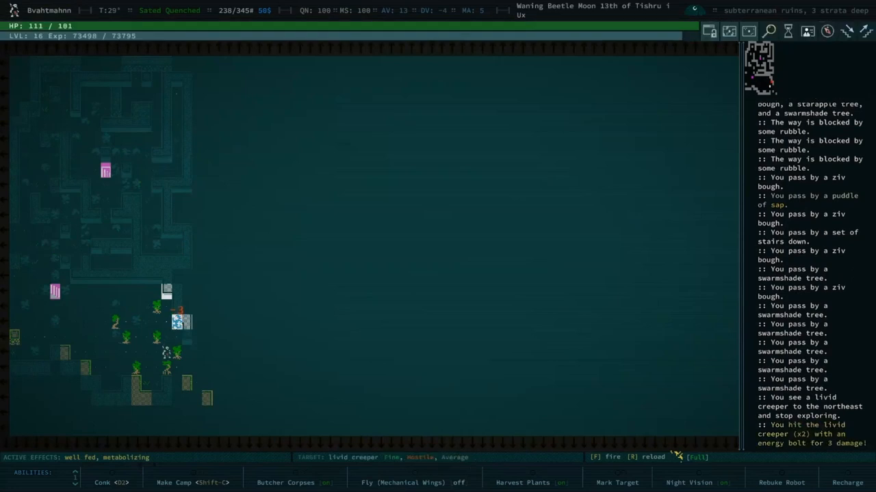
pyautogui.press('f')
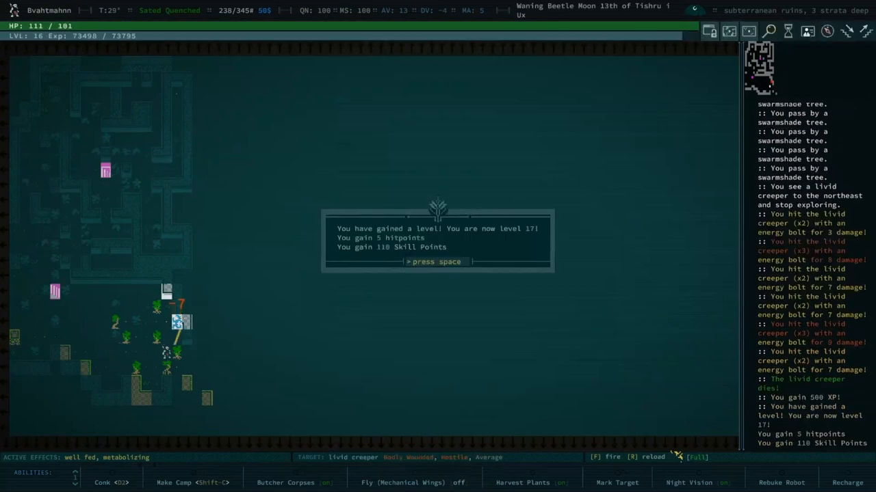
pyautogui.press('space')
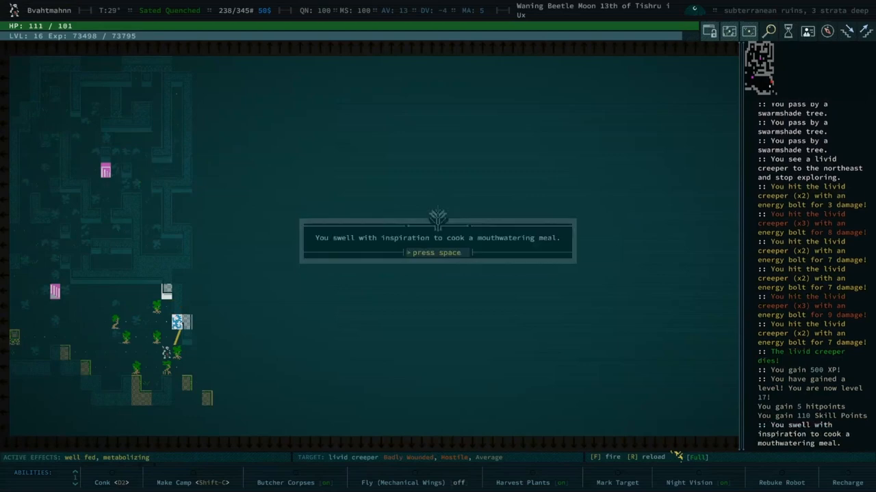
pyautogui.press('space')
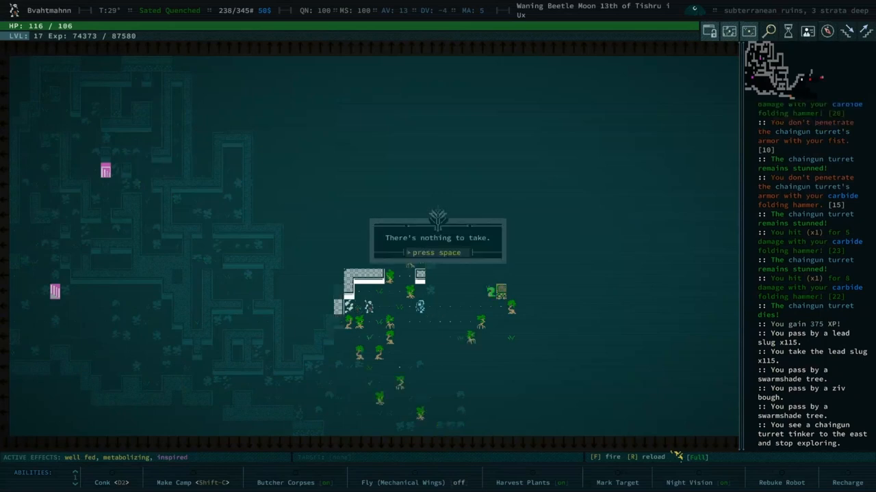
# Step: Destroy the chaingun turret tinker for 475 XP and look through its dropped loot
pyautogui.press('space')
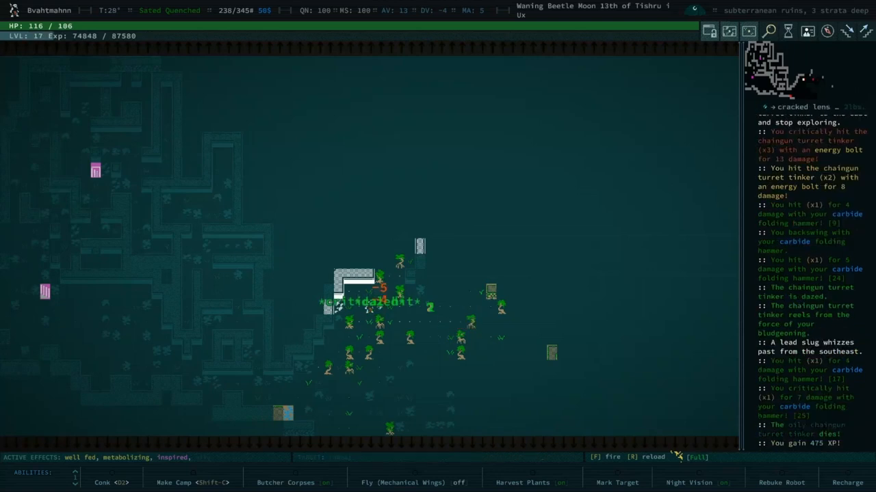
pyautogui.press('f')
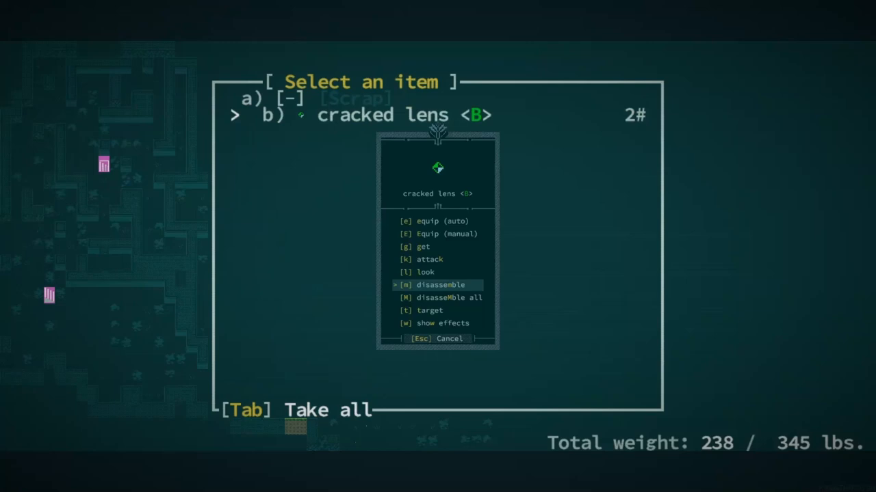
# Step: Disassemble the dropped cracked lens into tinkering bits
pyautogui.press('m')
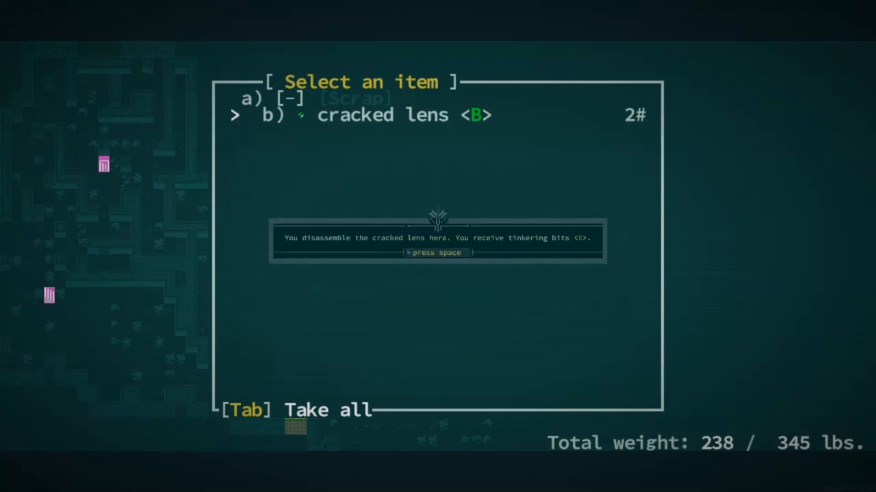
pyautogui.press('space')
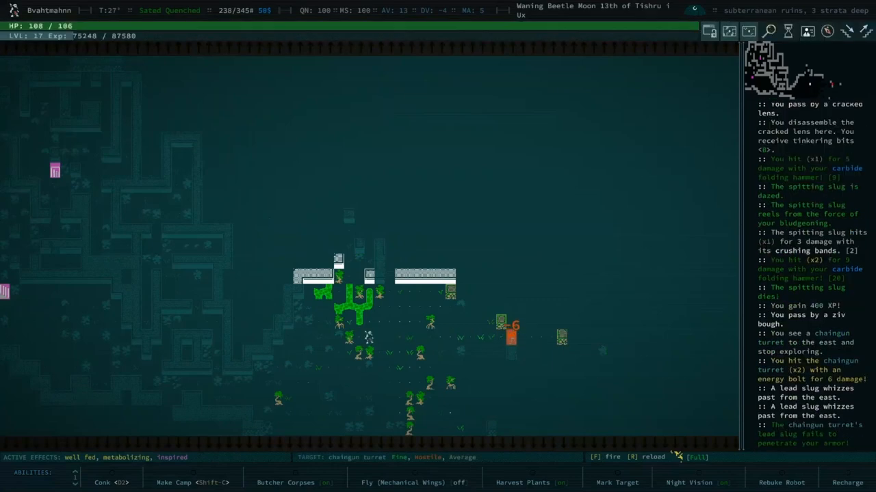
# Step: Aim and fire energy bolts at the eastern chaingun turrets until another is destroyed
pyautogui.press('f')
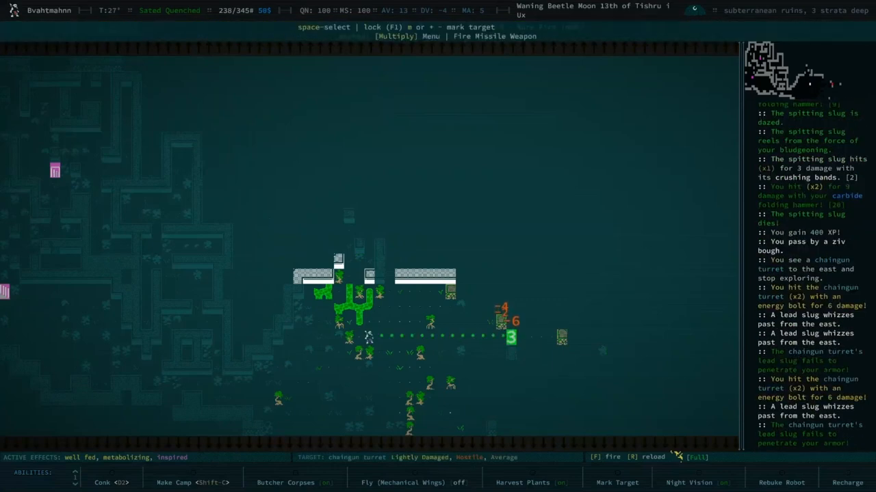
pyautogui.press('f')
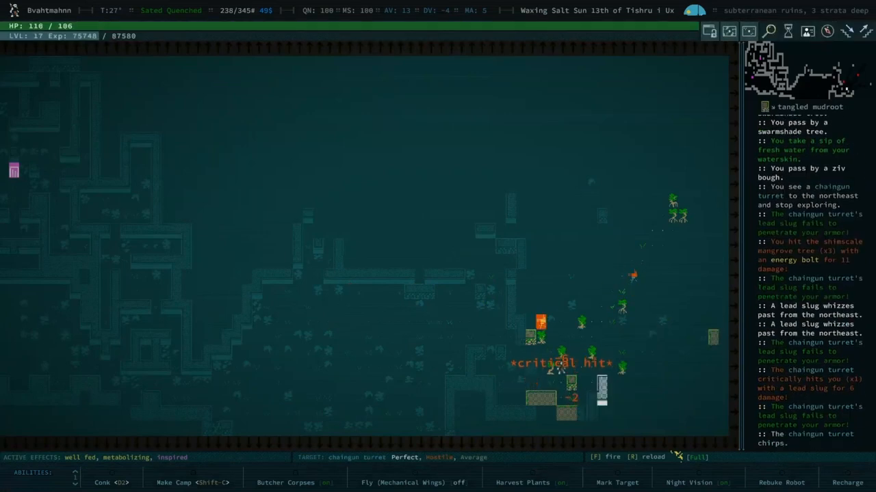
pyautogui.press('f')
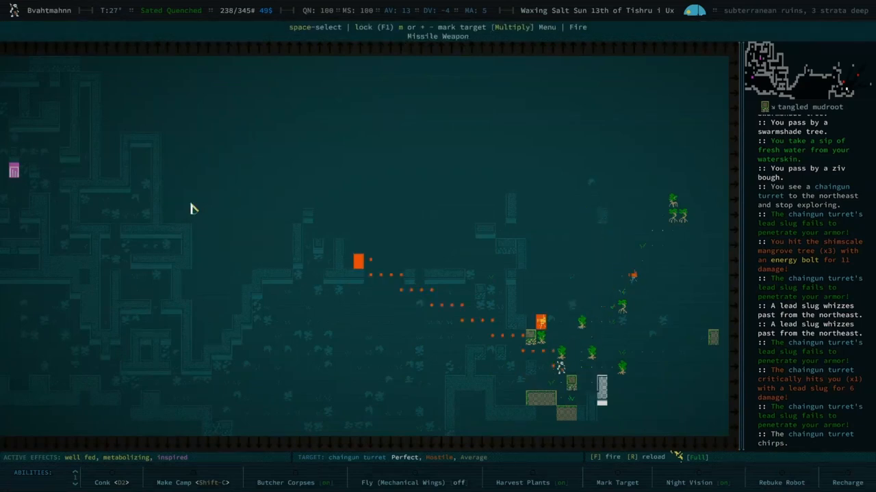
pyautogui.press('f')
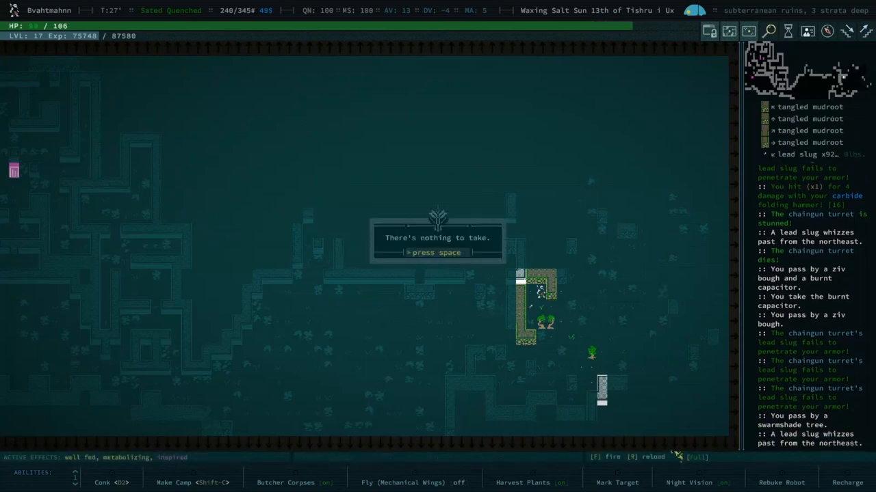
# Step: Resume exploring the ruins and shoot the first livid creeper with the missile weapon
pyautogui.press('space')
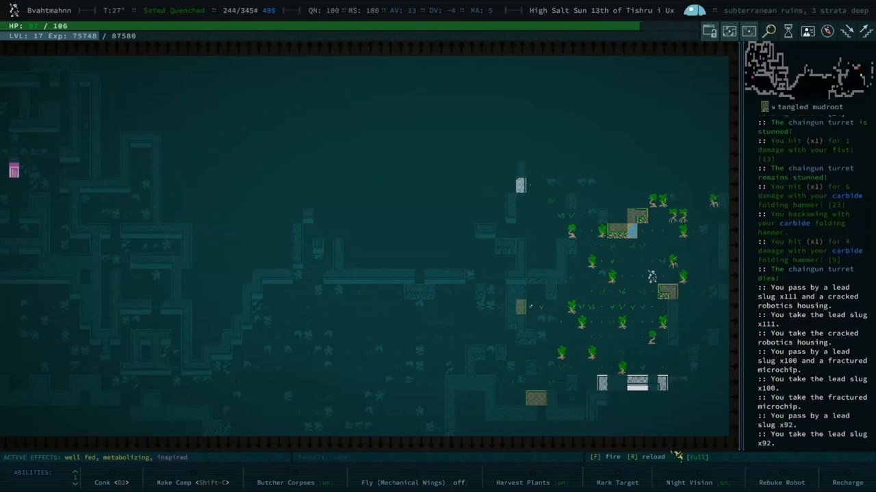
pyautogui.press('f')
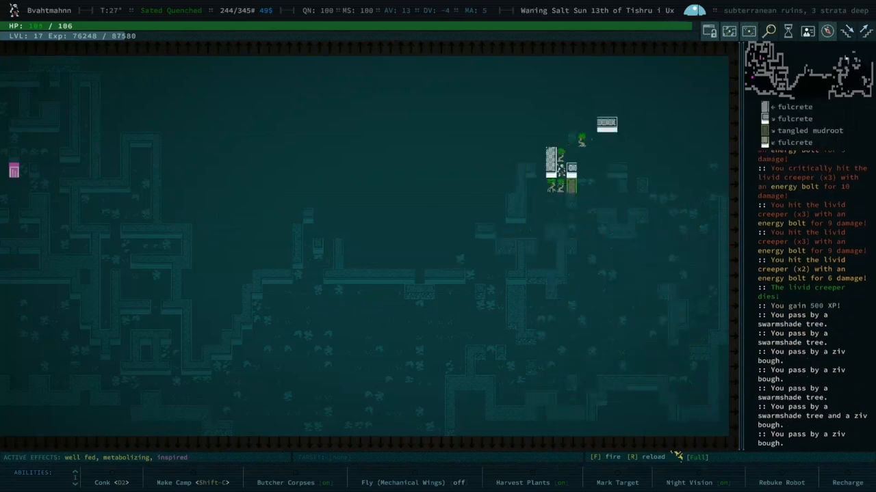
pyautogui.press('f')
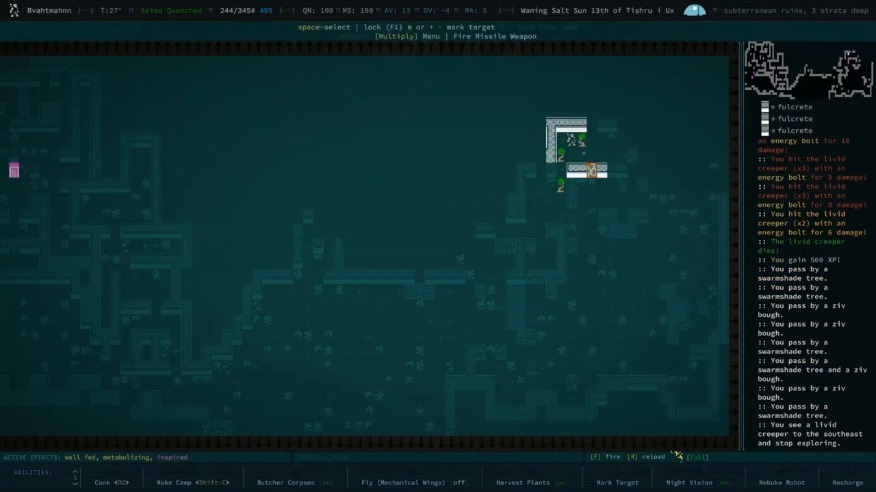
pyautogui.press('f')
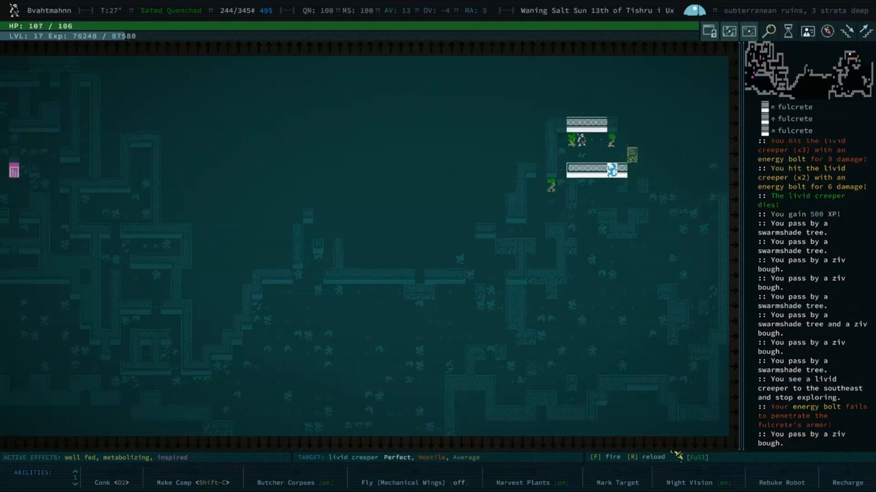
pyautogui.press('f')
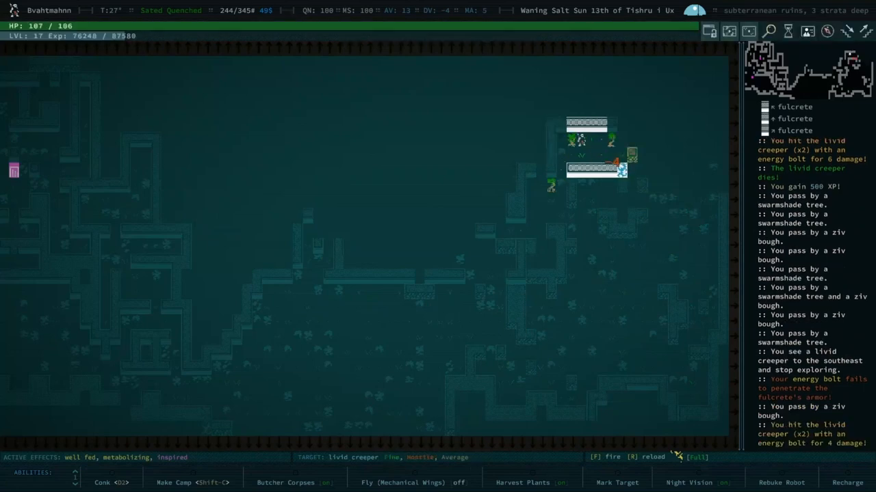
# Step: Finish the second livid creeper for 500 XP, then bring up the inventory
pyautogui.press('f')
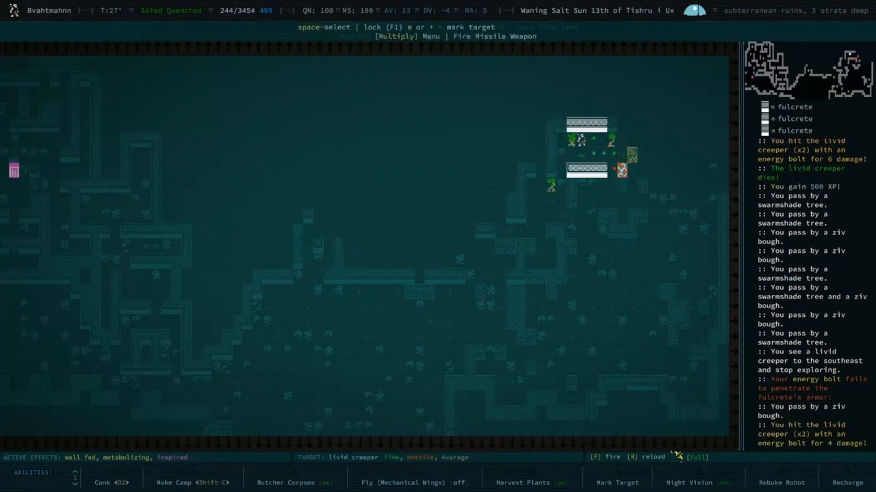
pyautogui.press('f')
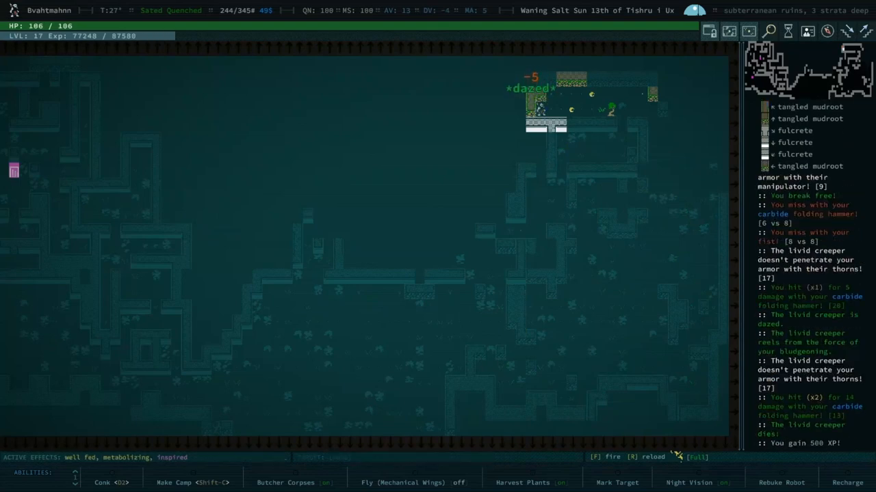
pyautogui.press('i')
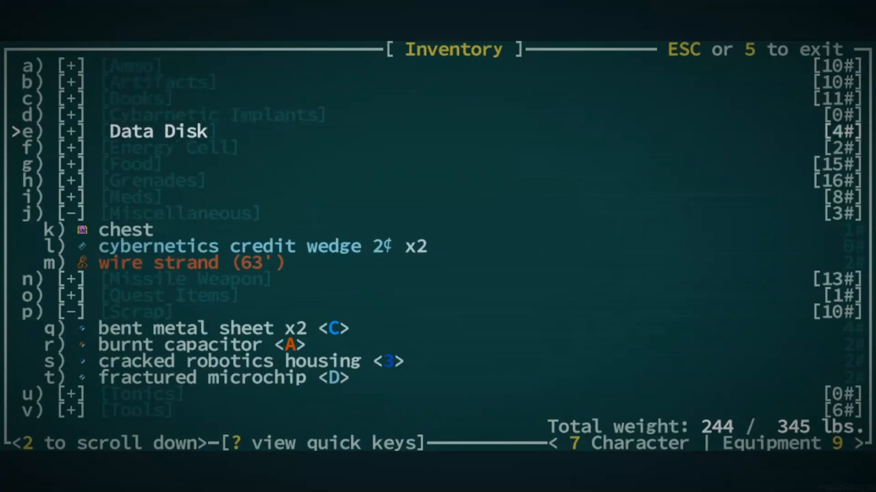
# Step: Unequip Somilclam Hibnitticlam, equip the masterwork scoped carbine, and return to the map
pyautogui.press('down')
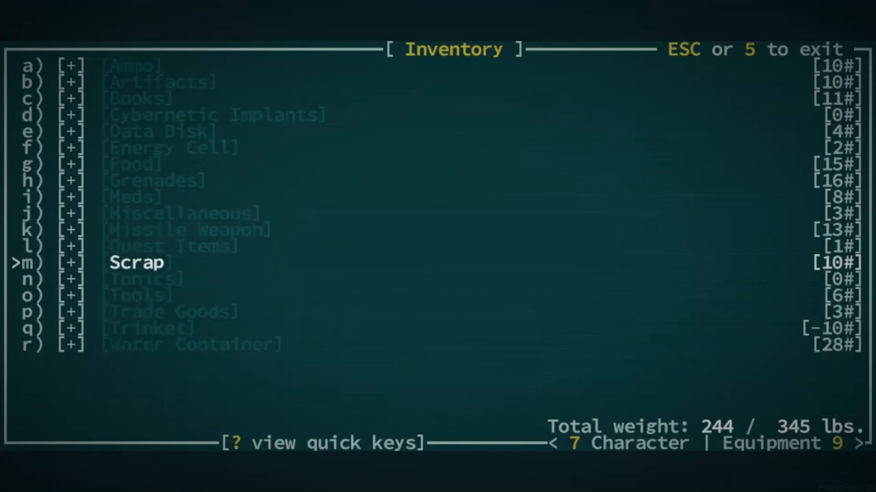
pyautogui.press('down')
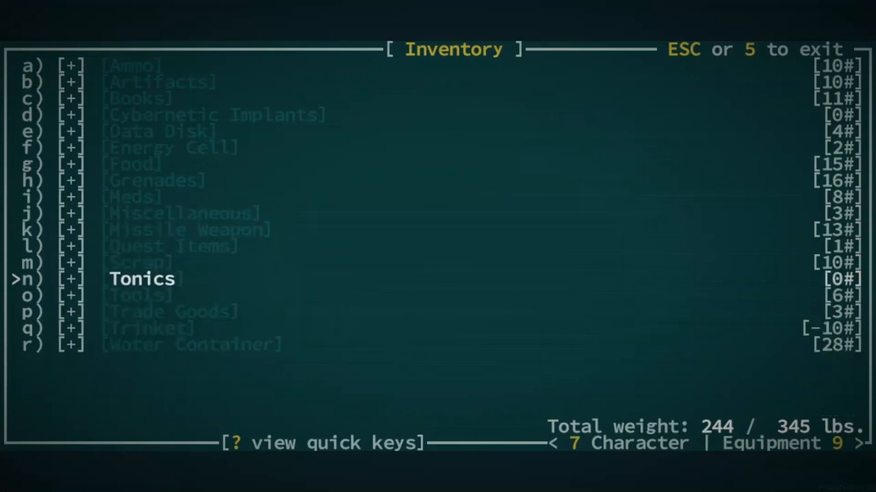
pyautogui.press('up')
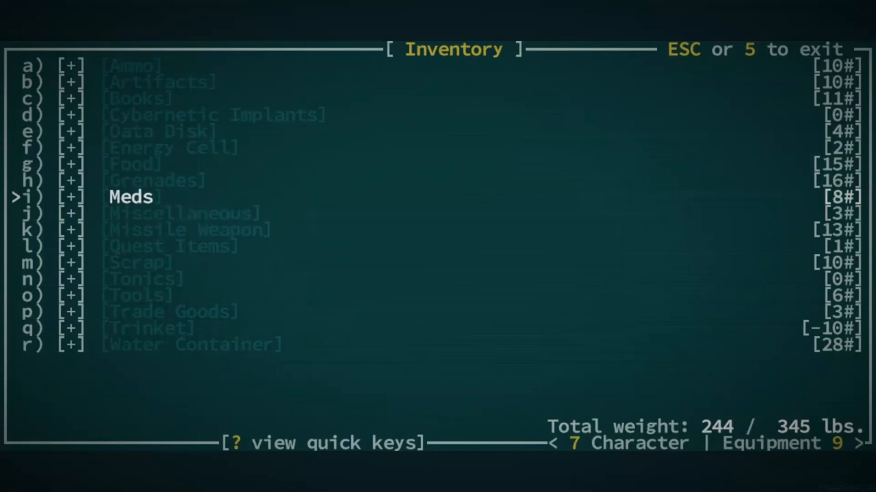
pyautogui.press('up')
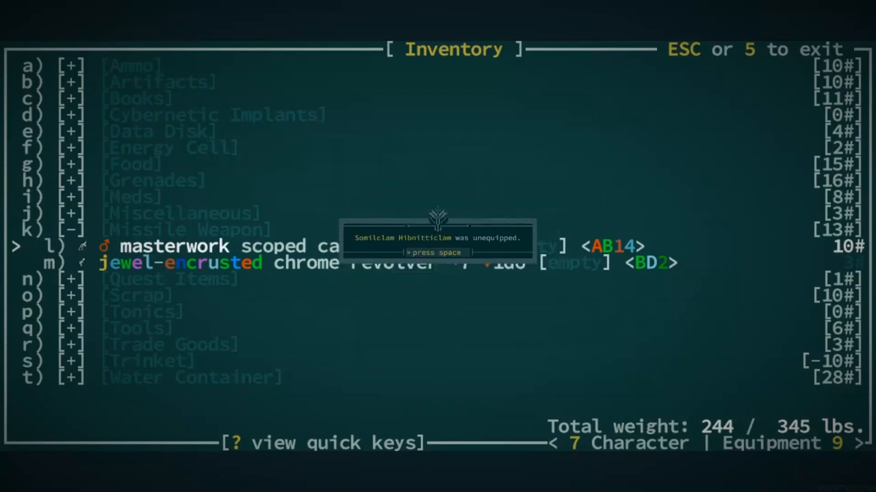
pyautogui.press('space')
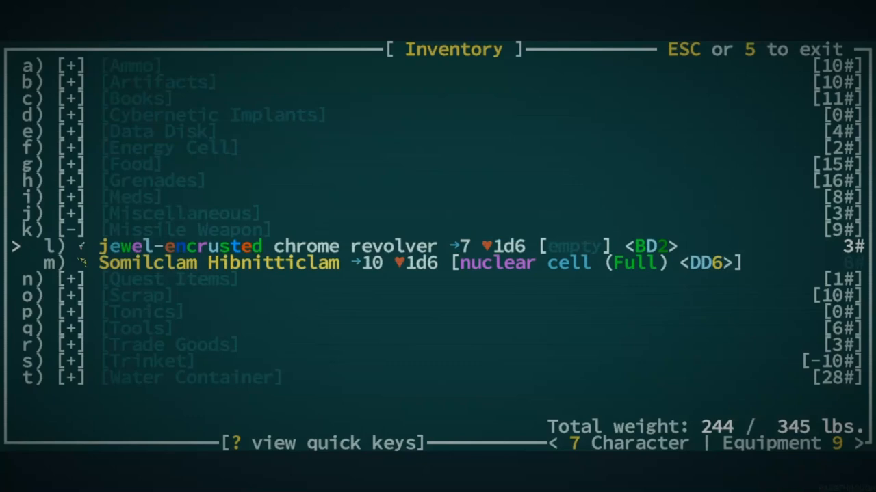
pyautogui.press('Escape')
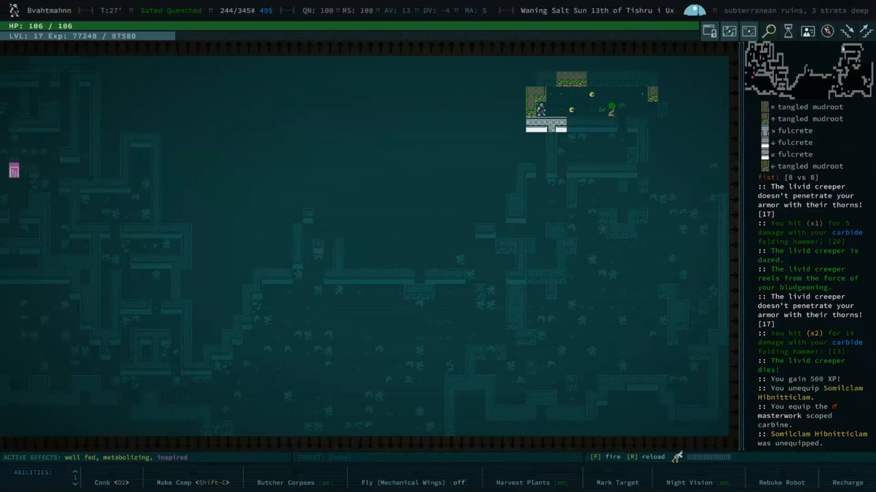
# Step: Auto-explore the level until nothing remains, taking 92 lead slugs and reaching the stairs down
pyautogui.press('R')
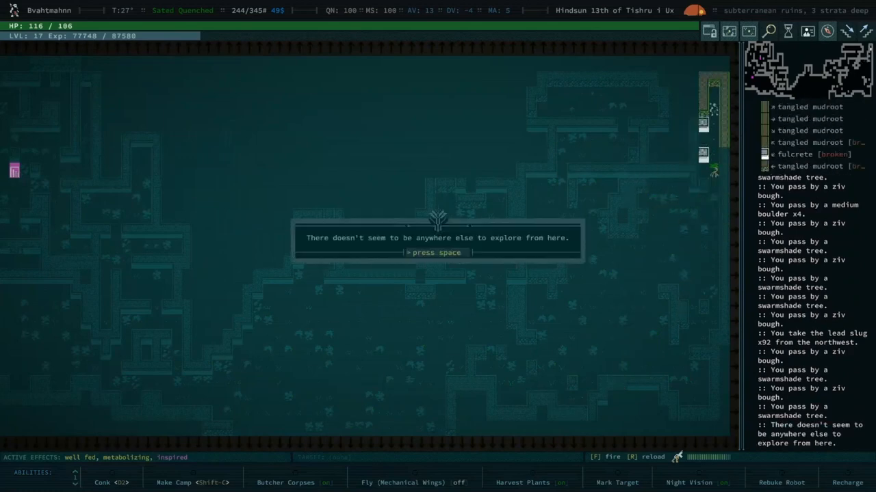
pyautogui.press('space')
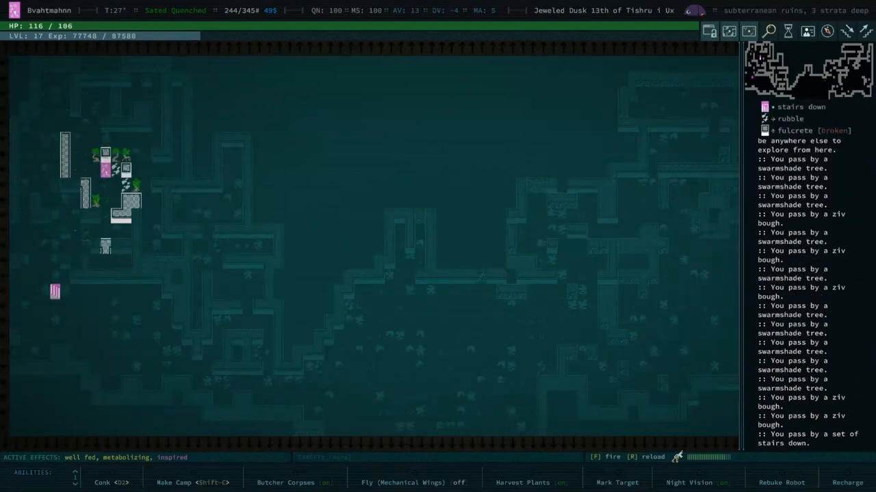
# Step: Descend to the fourth stratum and destroy the chaingun turret tinker for 475 XP
pyautogui.press('>')
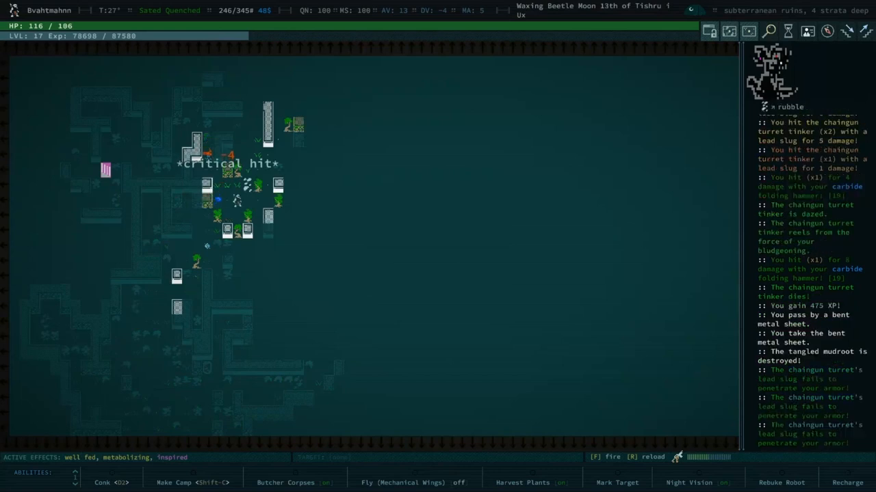
# Step: Auto-explore the stratum, destroying the low-light laser and chaingun turrets and taking slugs, trinkets and a cracked lens
pyautogui.press('f')
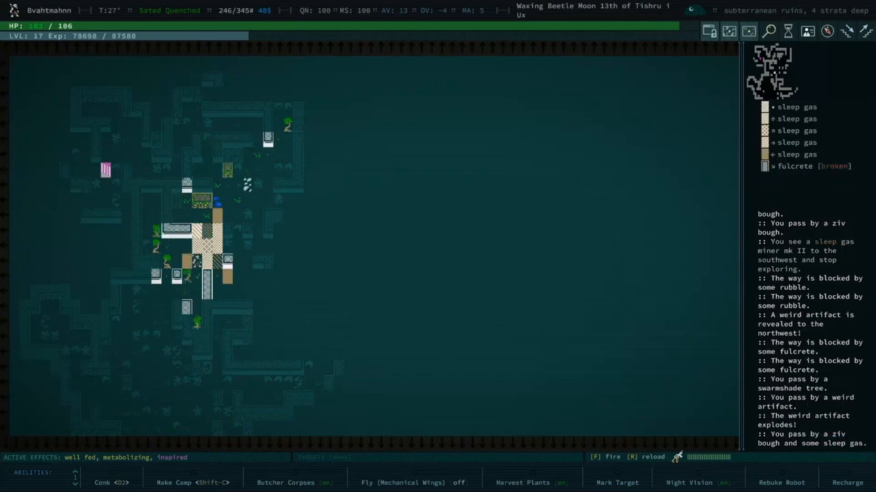
pyautogui.press('r')
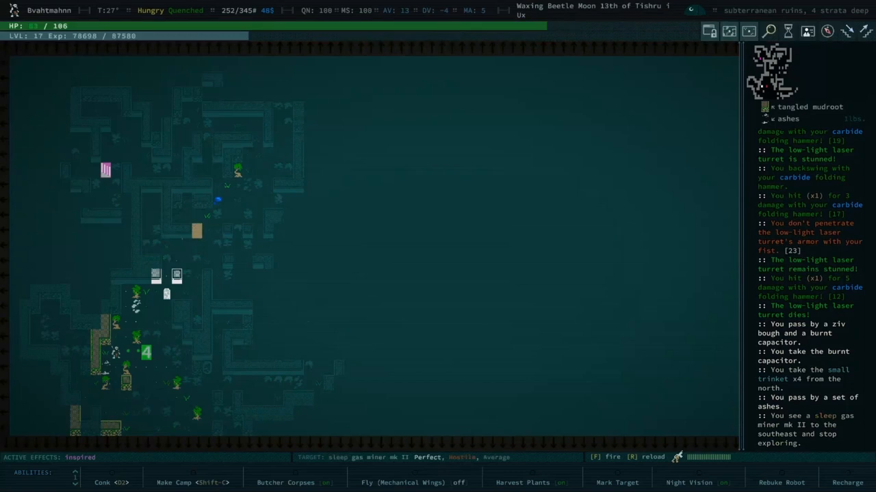
pyautogui.press('f')
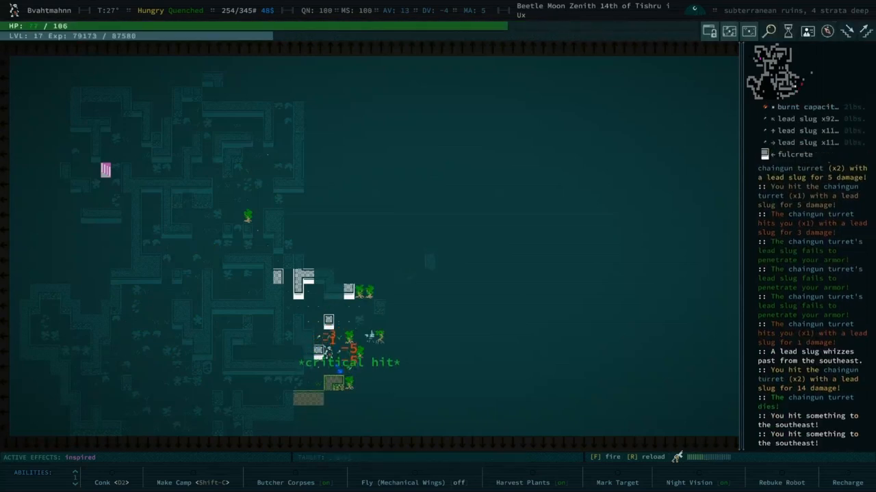
pyautogui.press('f')
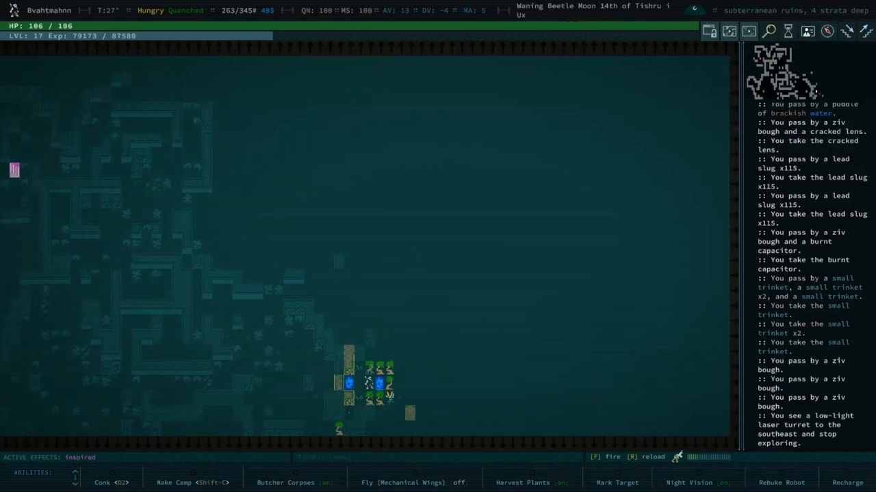
# Step: Explore northeast until creatures halt progress, then examine the nearby fire ant's description
pyautogui.press('f')
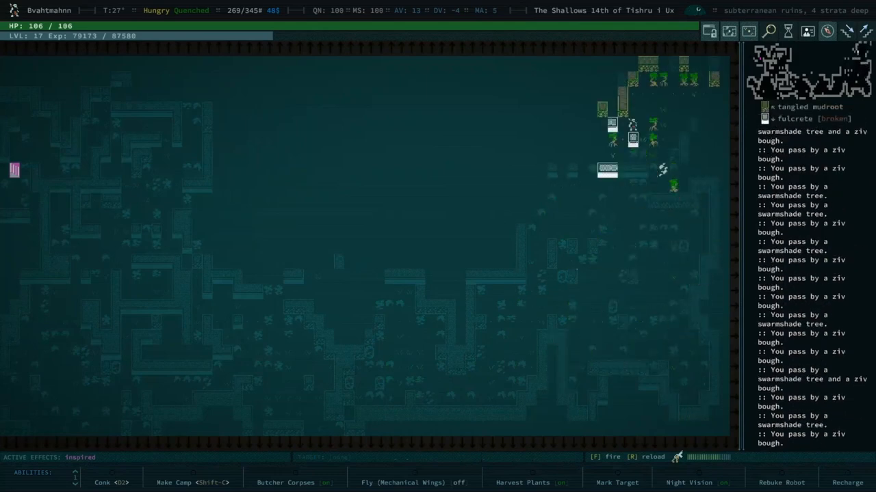
pyautogui.press('f')
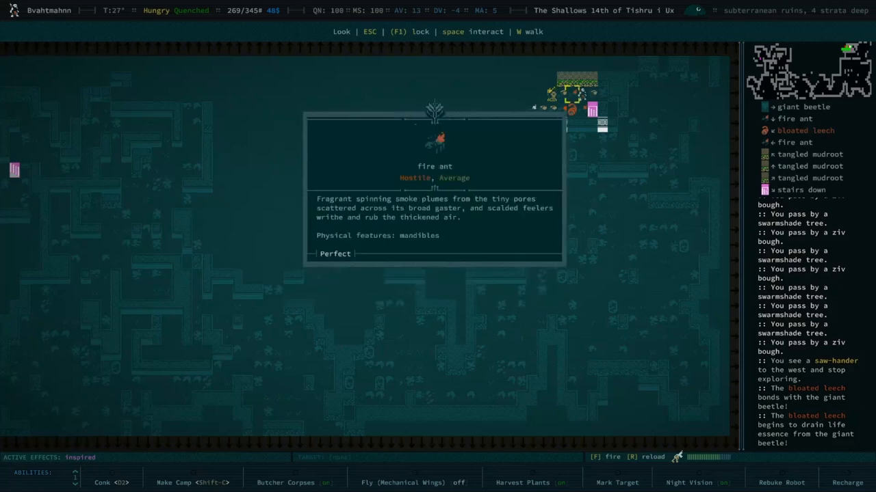
# Step: Close the fire ant description, suffer the saw-hander's fatal dismembering, and reload from the last checkpoint
pyautogui.press('Escape')
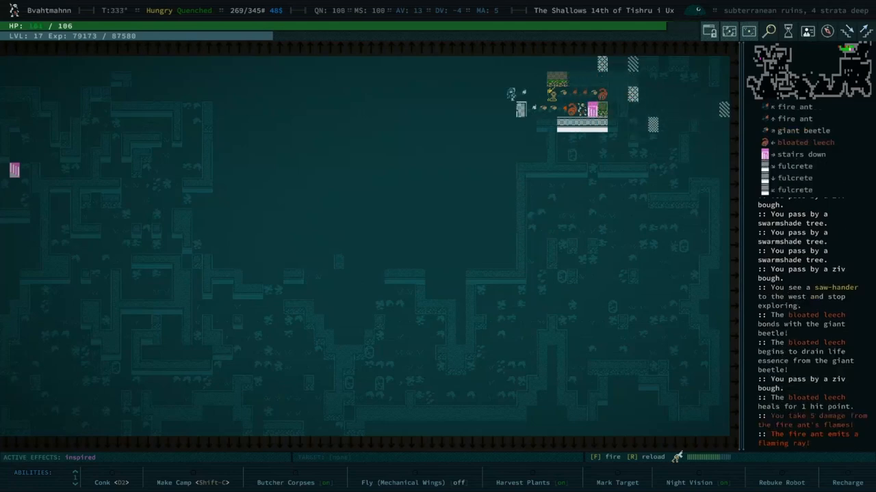
pyautogui.press('l')
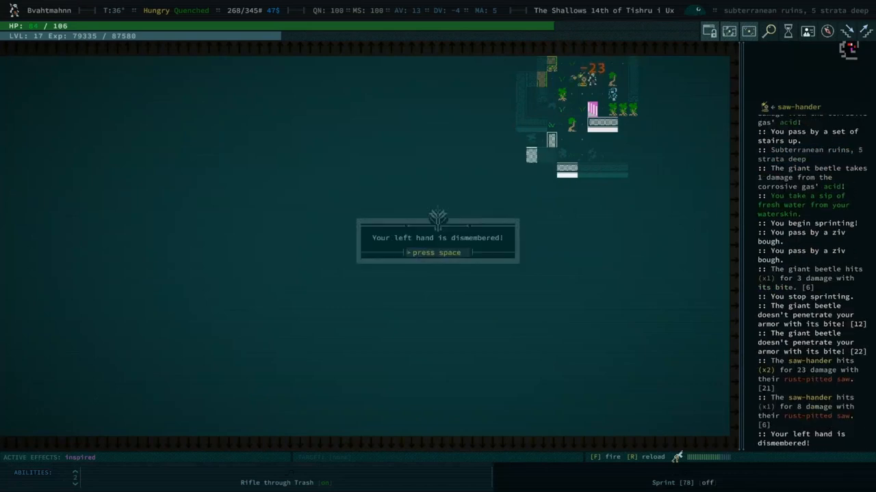
pyautogui.press('space')
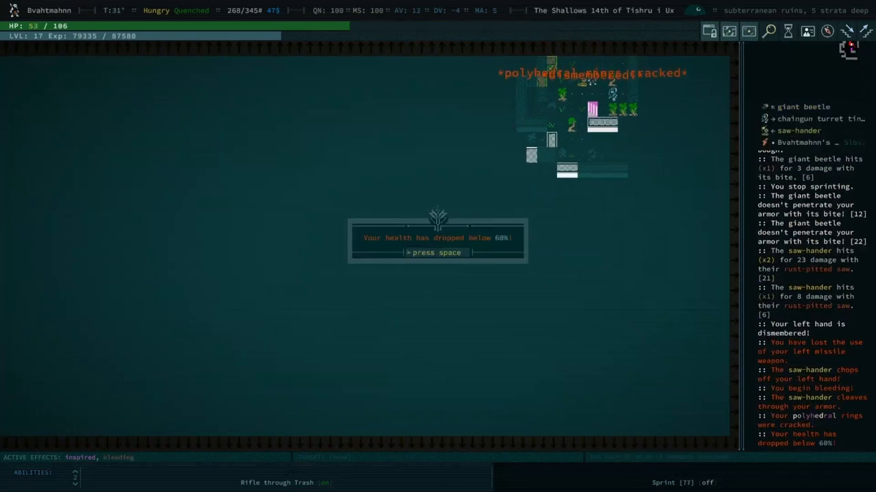
pyautogui.press('space')
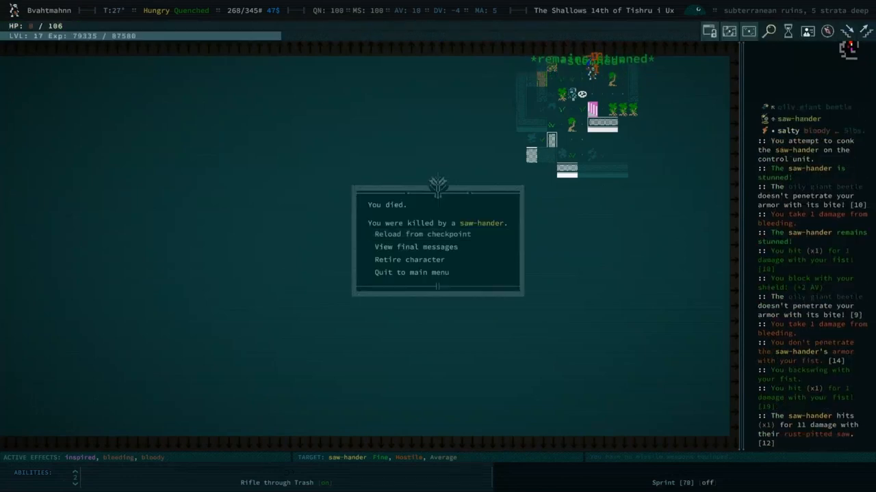
pyautogui.moveTo(421, 234)
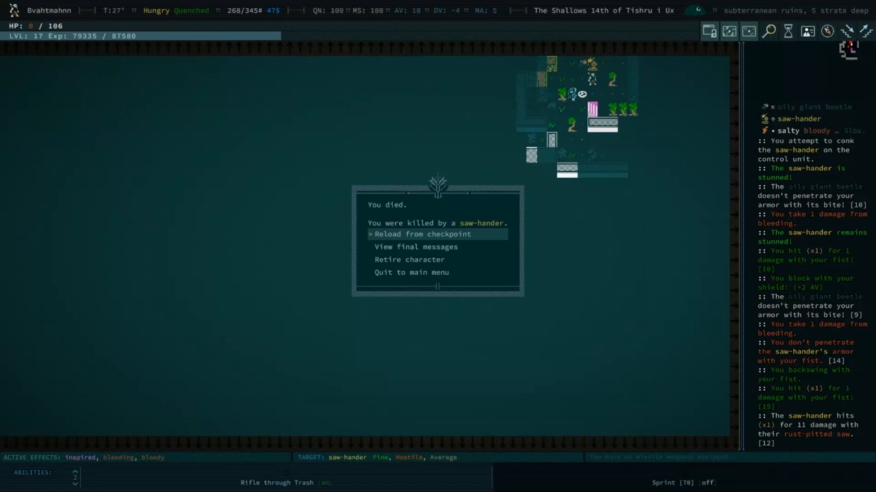
pyautogui.click(435, 234)
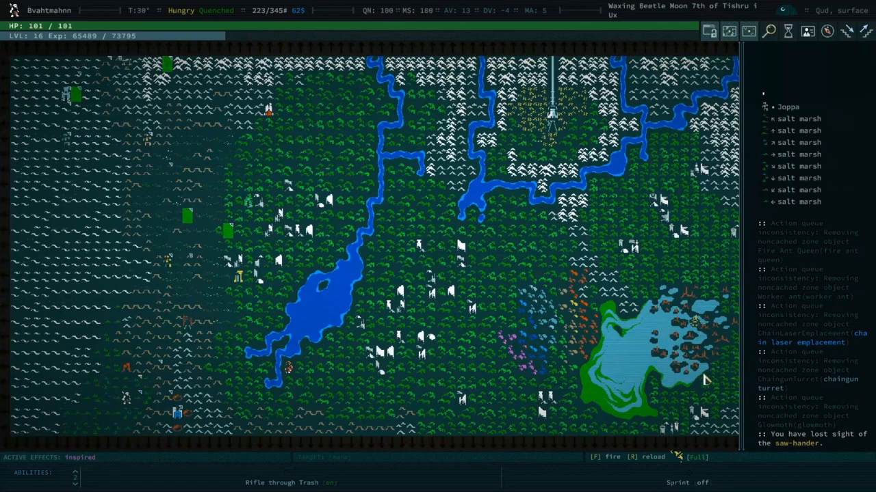
pyautogui.moveTo(470, 394)
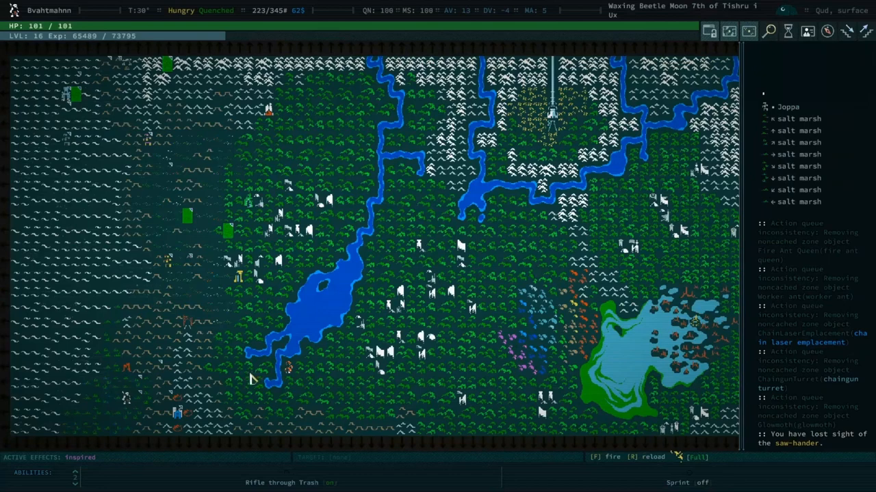
pyautogui.moveTo(298, 372)
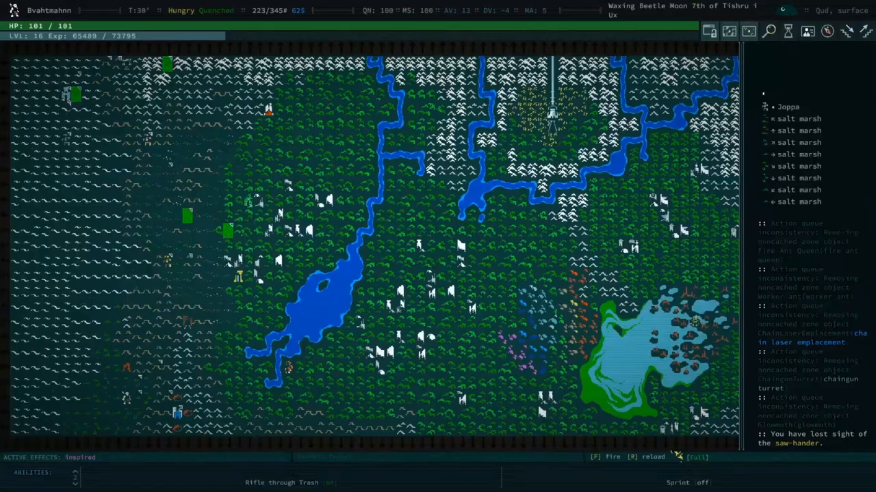
pyautogui.press('j')
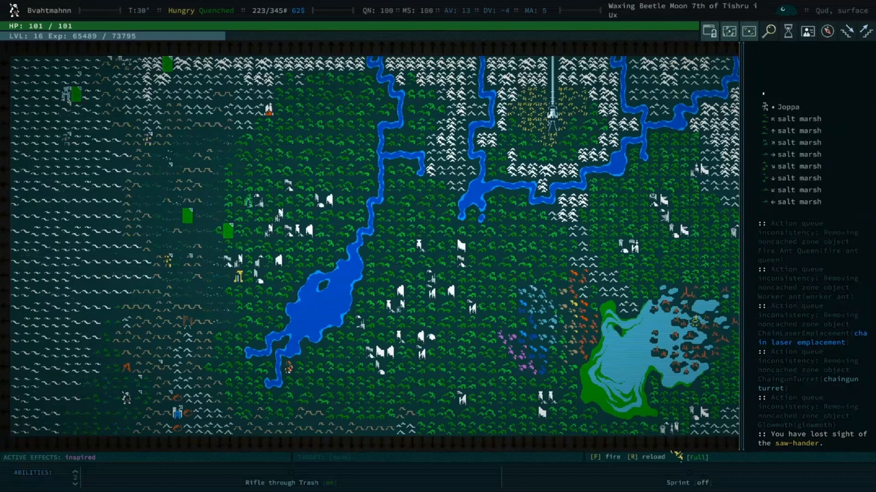
# Step: Browse the journal's location entries and category filters, then return to the world map
pyautogui.press('Escape')
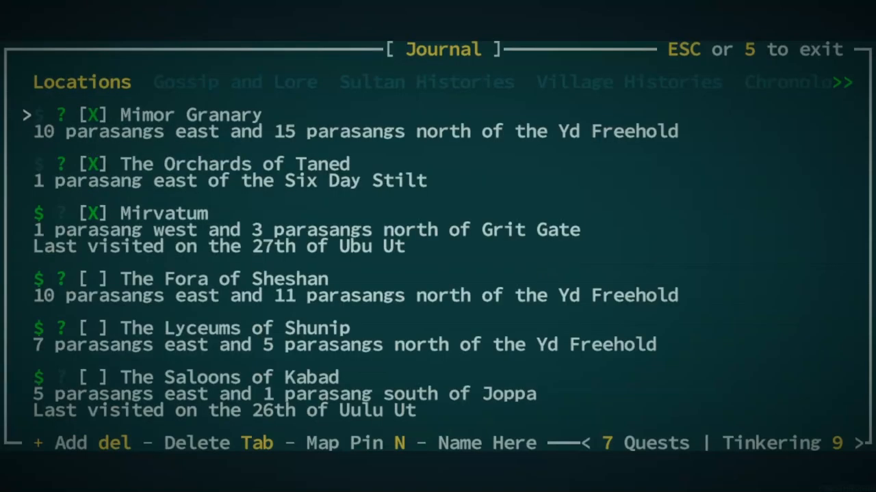
pyautogui.press('Down')
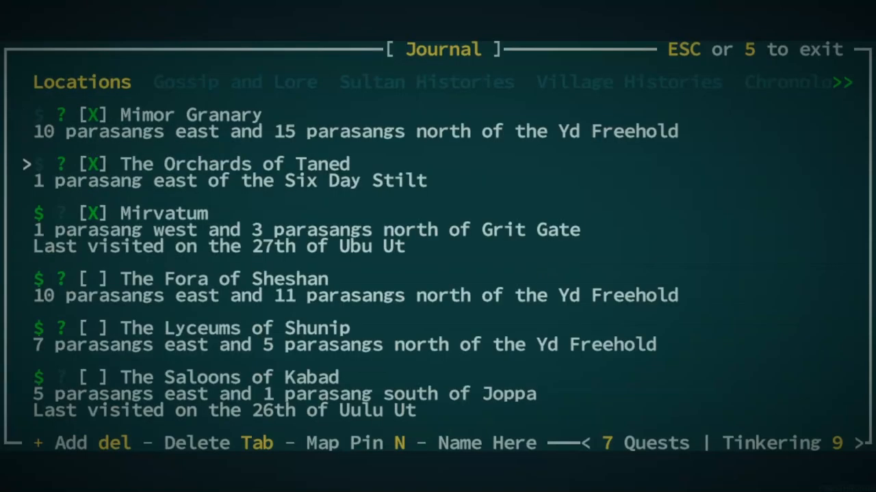
pyautogui.press('Down')
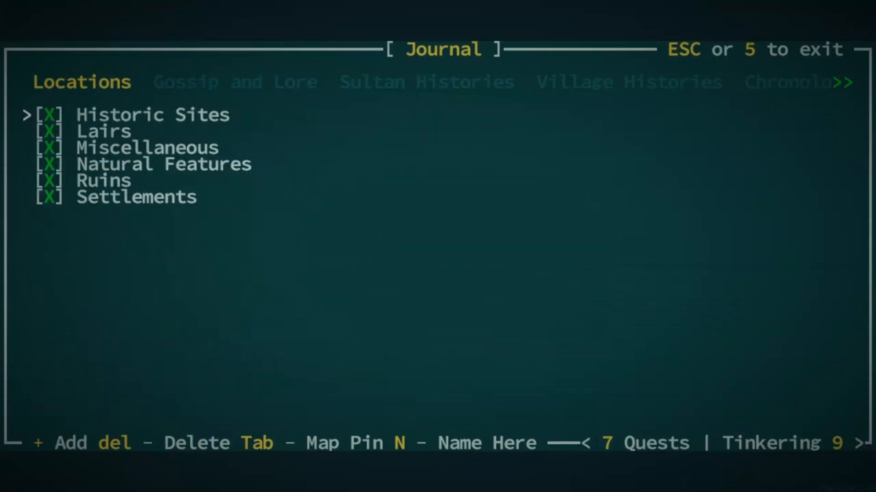
pyautogui.press('Escape')
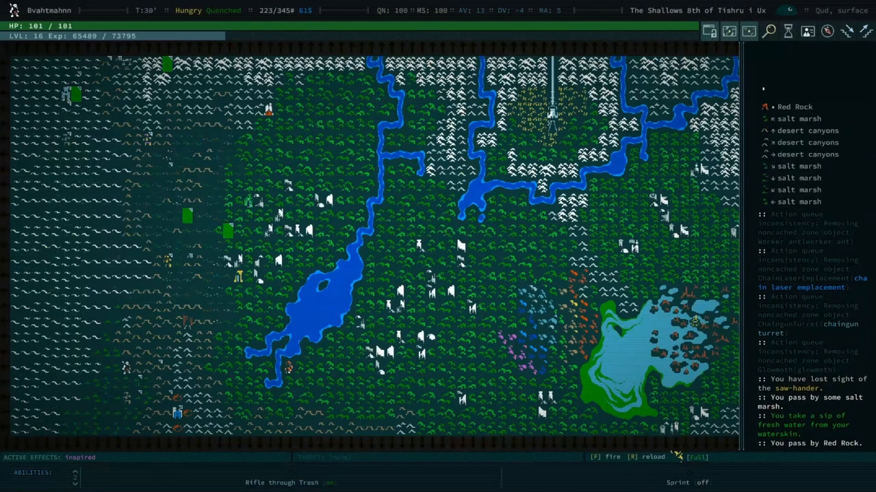
pyautogui.press('l')
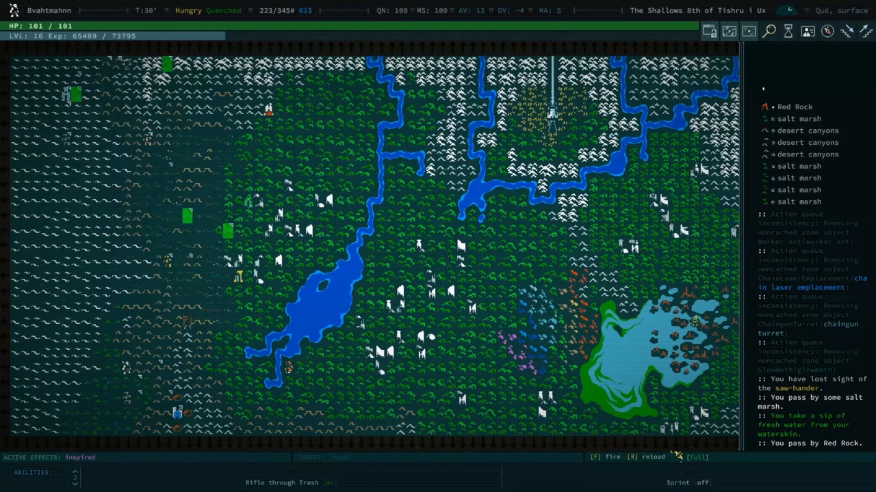
pyautogui.press('j')
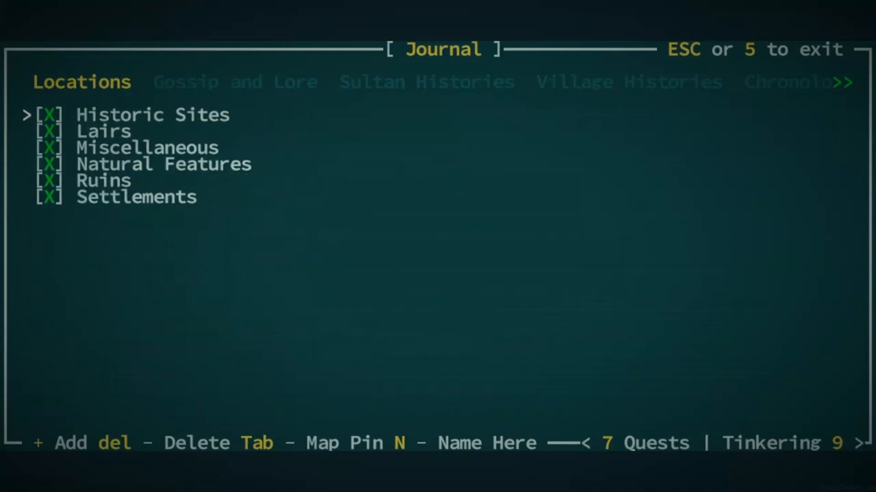
pyautogui.press('Escape')
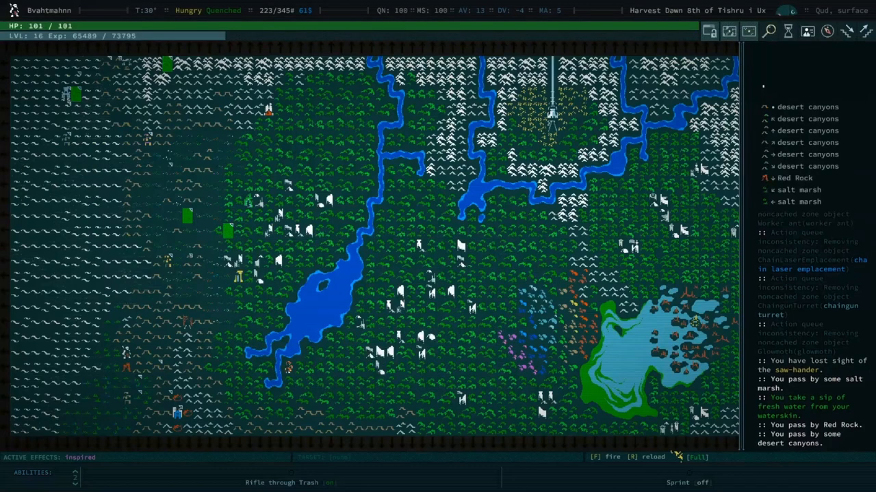
# Step: Inspect the desert canyons tile to read its description of ravenous ancient rivers
pyautogui.click(274, 198)
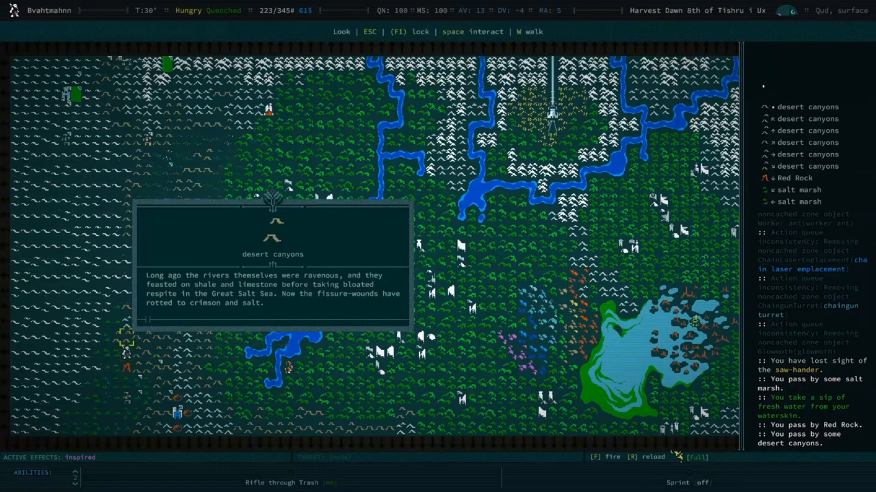